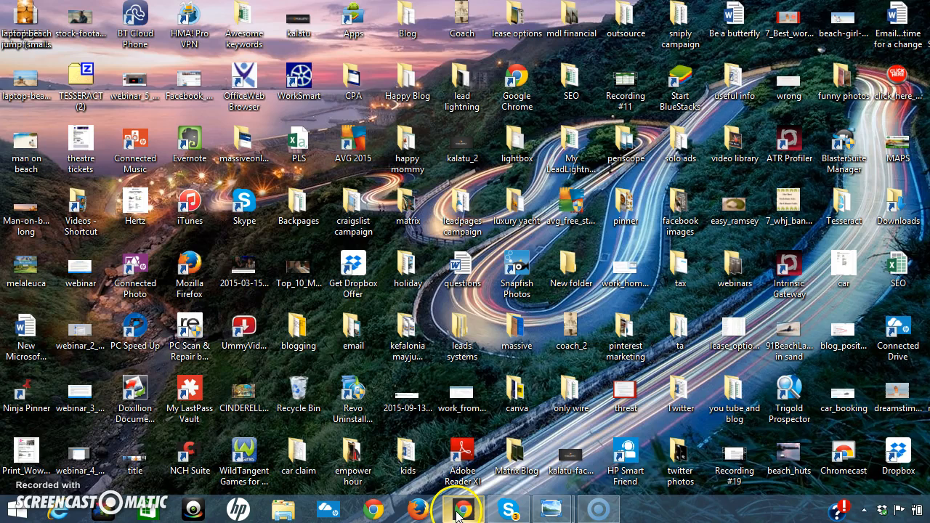
{"action": "mouse_move", "coordinate": [459, 507]}
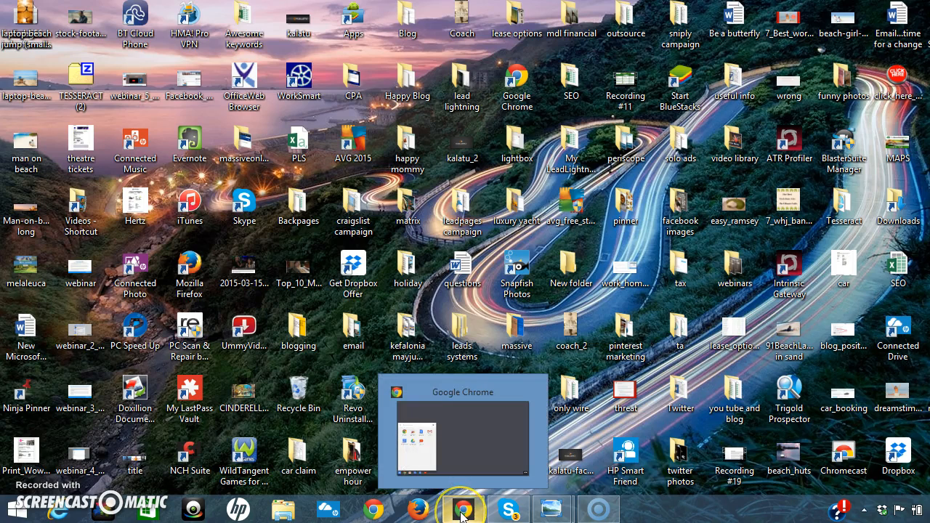
Open the Chrome App Launcher from the Windows taskbar.
{"action": "left_click", "coordinate": [461, 506]}
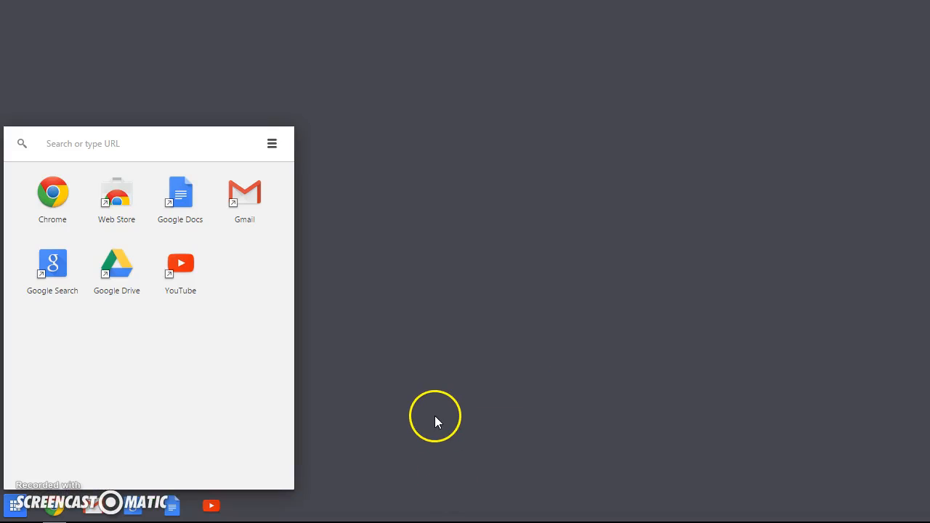
{"action": "mouse_move", "coordinate": [396, 444]}
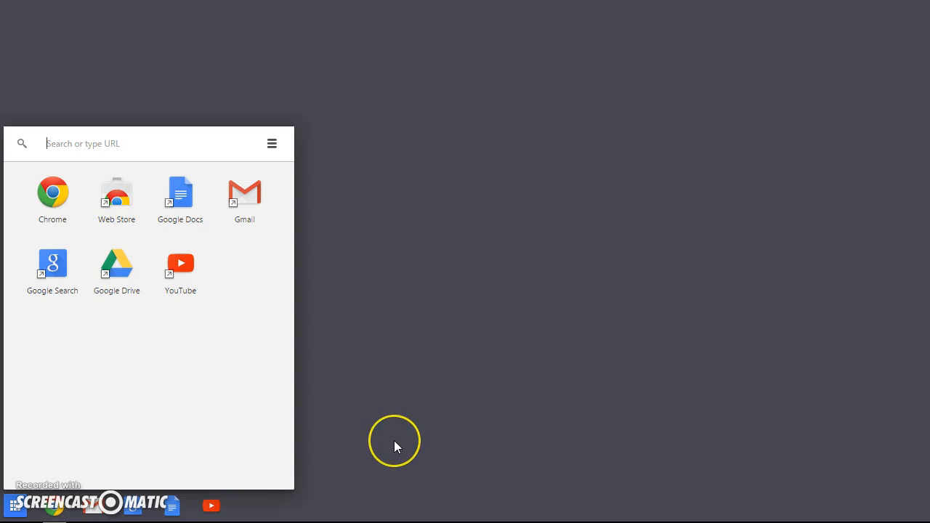
{"action": "mouse_move", "coordinate": [396, 447]}
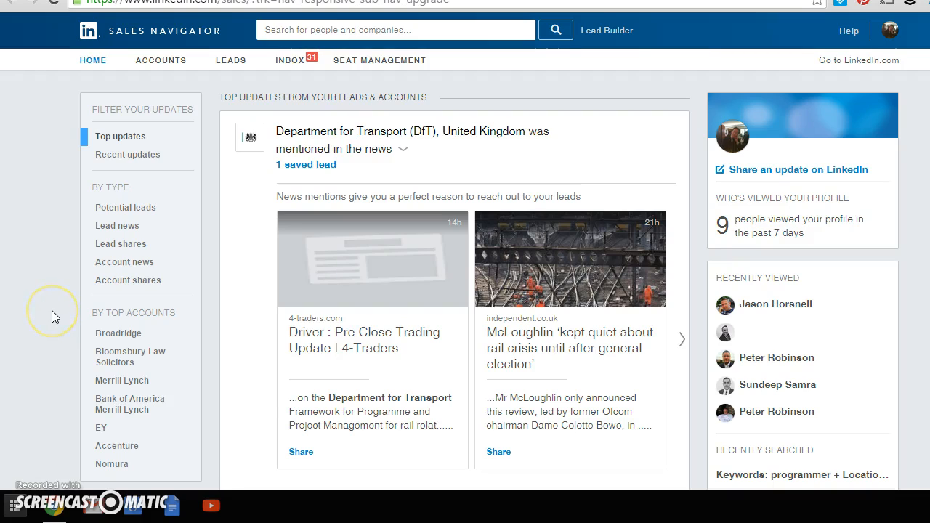
{"action": "mouse_move", "coordinate": [507, 180]}
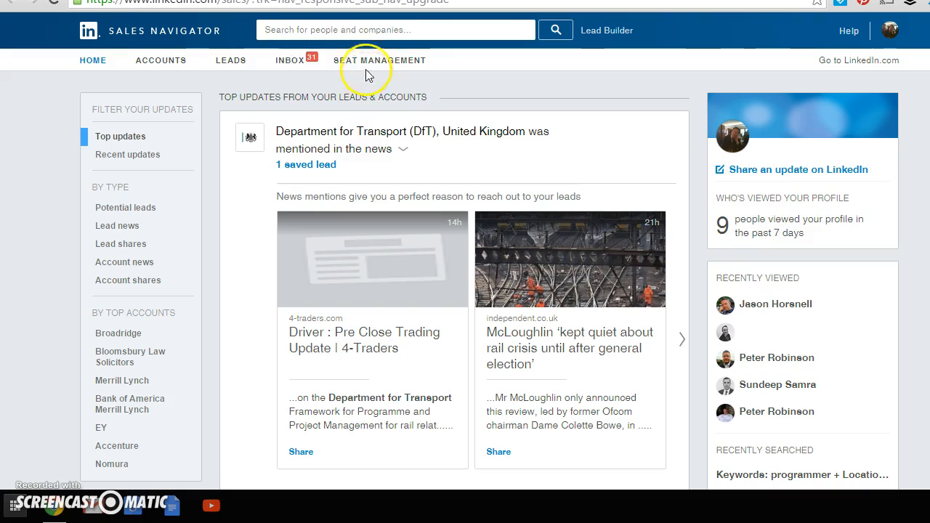
{"action": "mouse_move", "coordinate": [592, 60]}
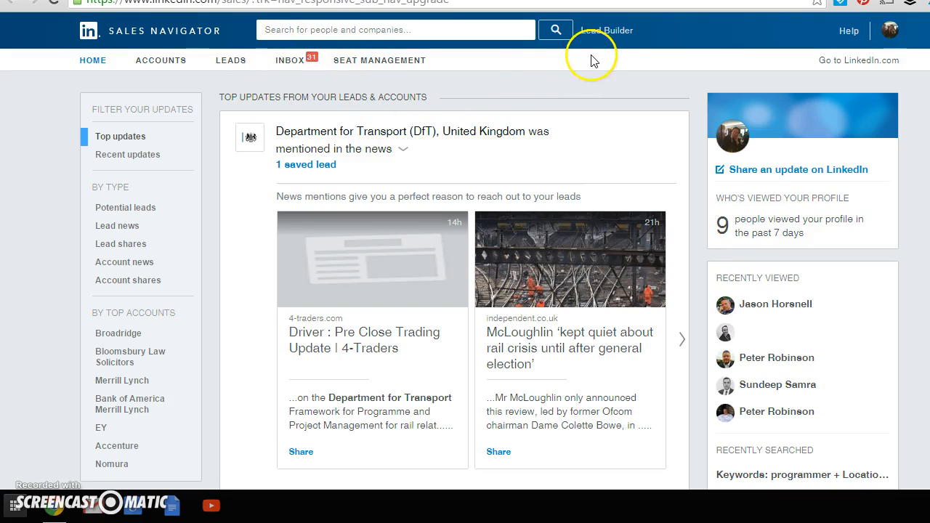
{"action": "mouse_move", "coordinate": [596, 66]}
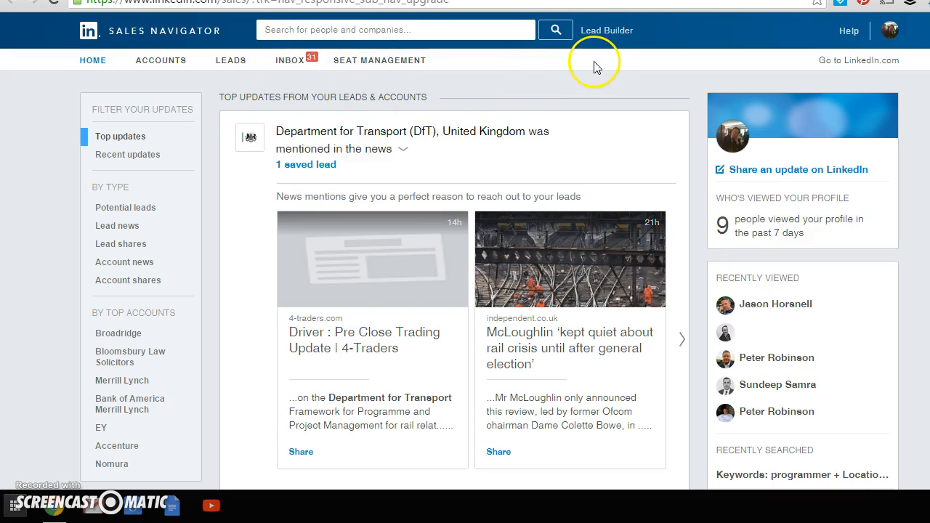
{"action": "mouse_move", "coordinate": [587, 86]}
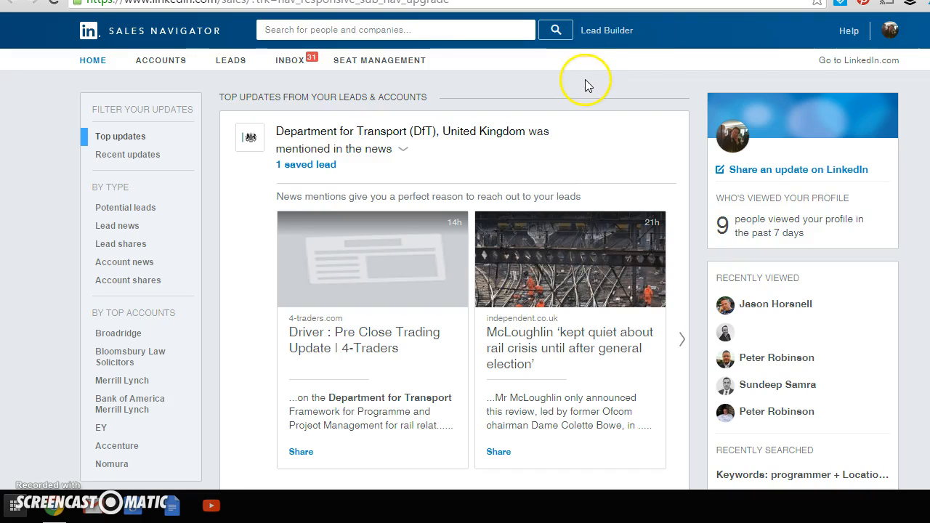
{"action": "mouse_move", "coordinate": [587, 83]}
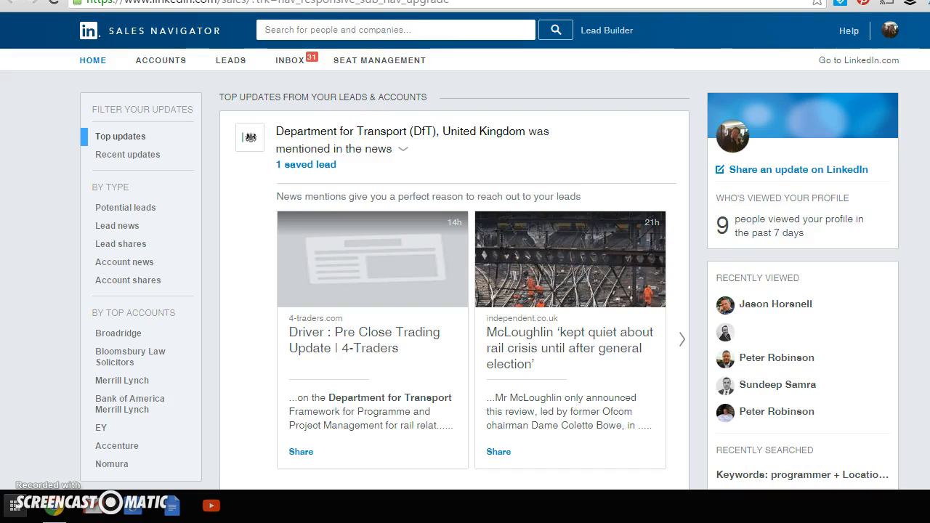
{"action": "mouse_move", "coordinate": [613, 50]}
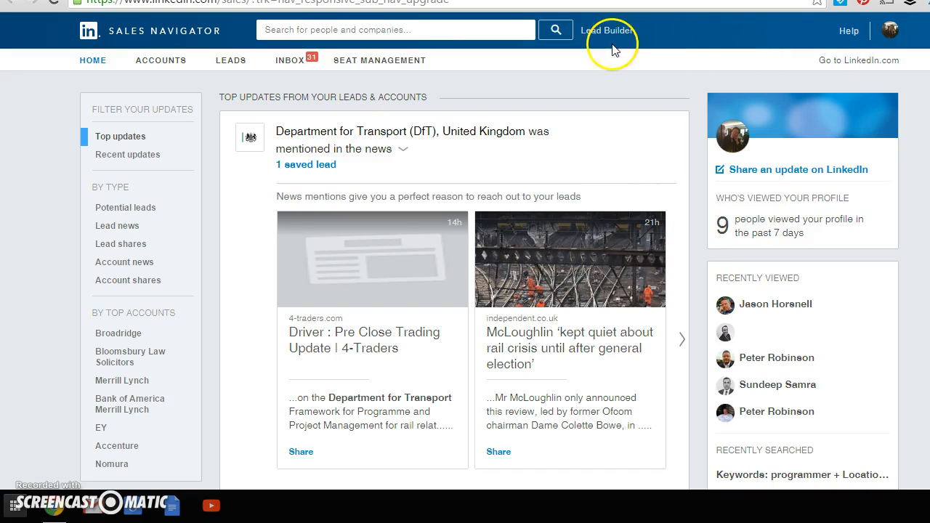
{"action": "mouse_move", "coordinate": [607, 34]}
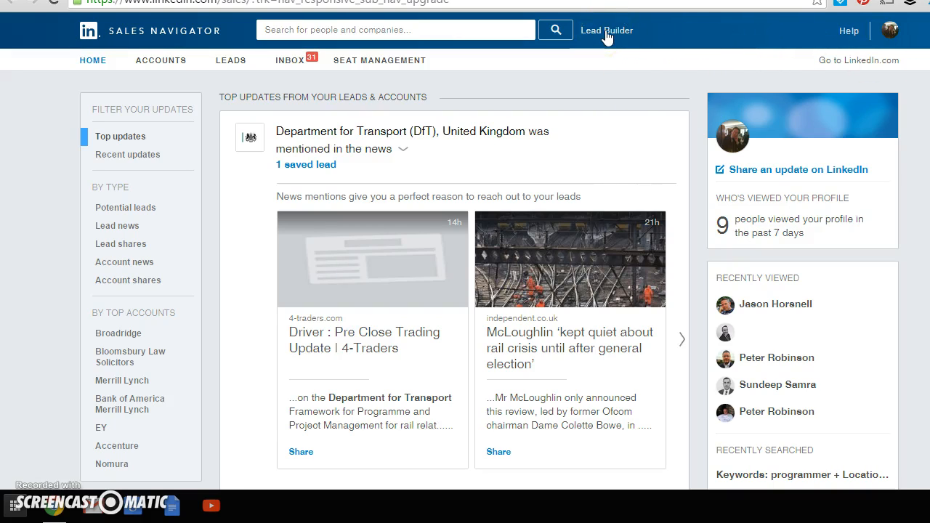
{"action": "mouse_move", "coordinate": [596, 69]}
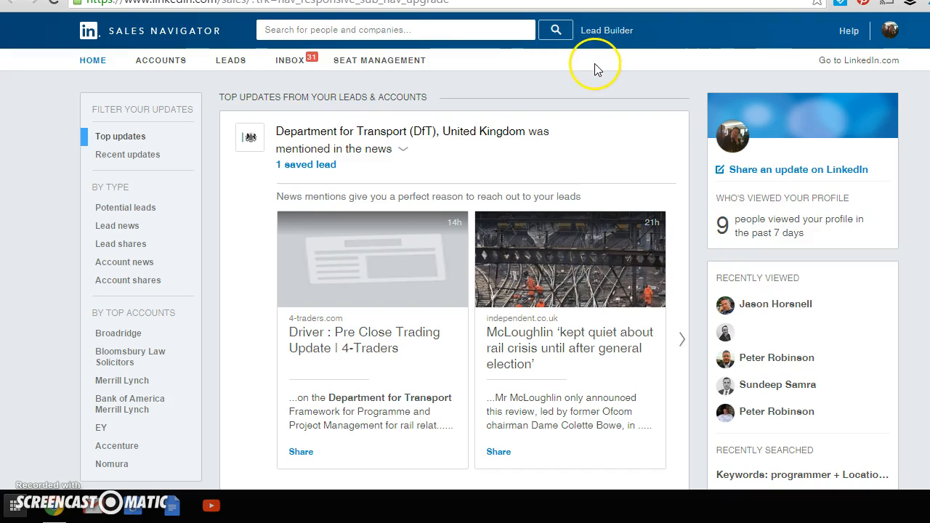
{"action": "mouse_move", "coordinate": [587, 75]}
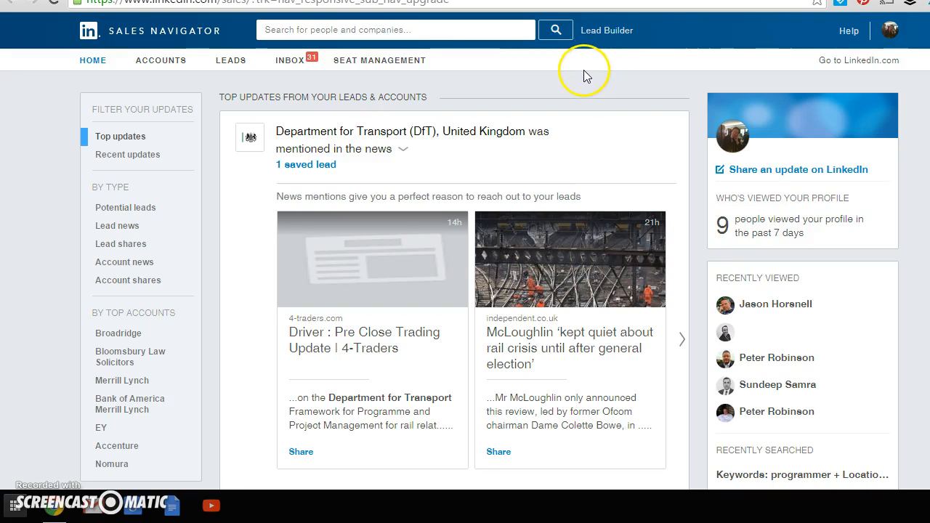
{"action": "mouse_move", "coordinate": [595, 72]}
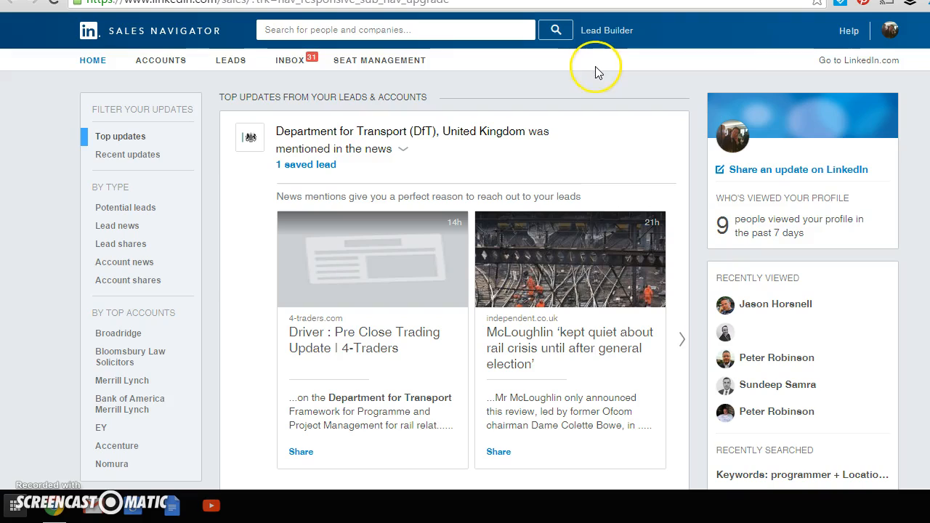
{"action": "mouse_move", "coordinate": [597, 71]}
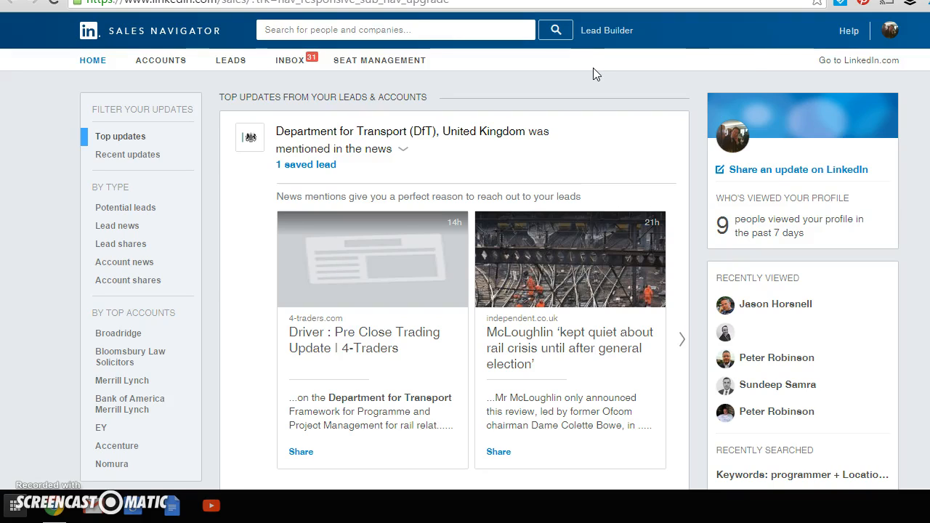
{"action": "mouse_move", "coordinate": [595, 58]}
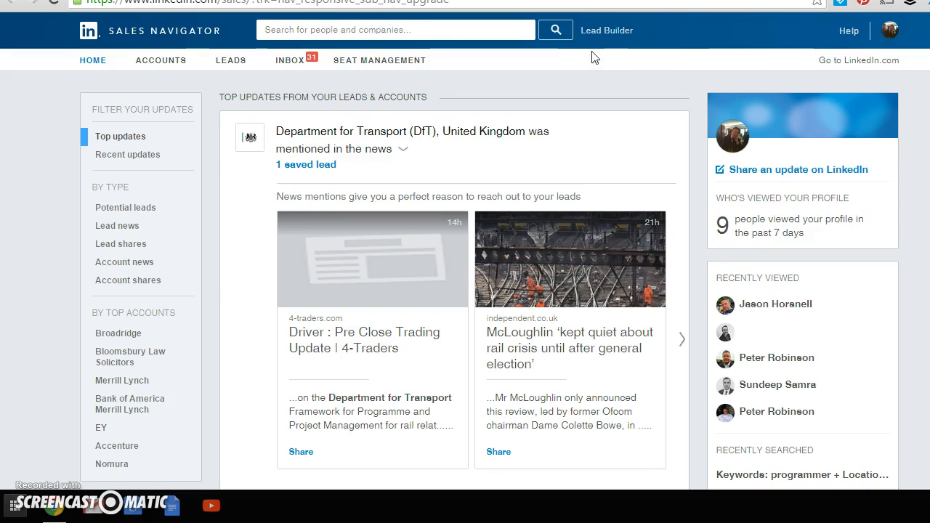
{"action": "mouse_move", "coordinate": [607, 30]}
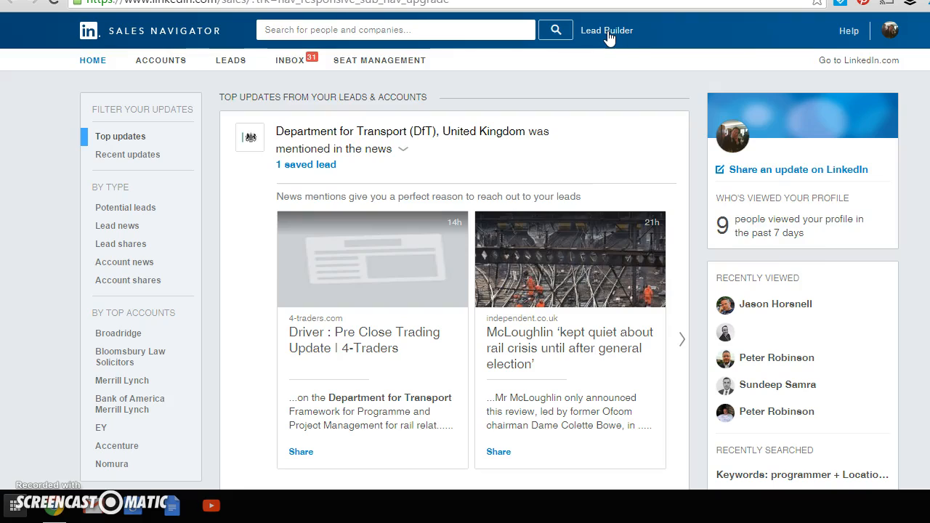
In Lead Builder, enter 'computer' as the search keyword.
{"action": "left_click", "coordinate": [606, 30]}
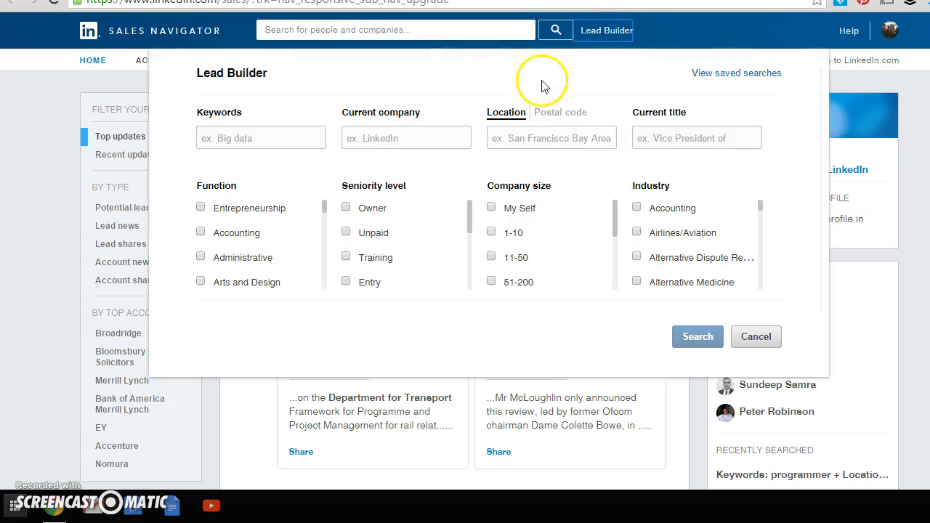
{"action": "mouse_move", "coordinate": [245, 194]}
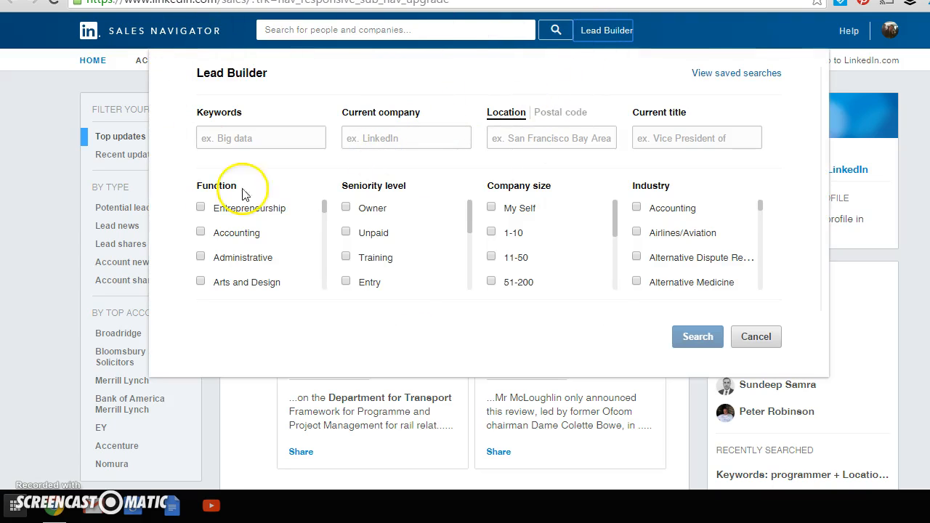
{"action": "mouse_move", "coordinate": [309, 112]}
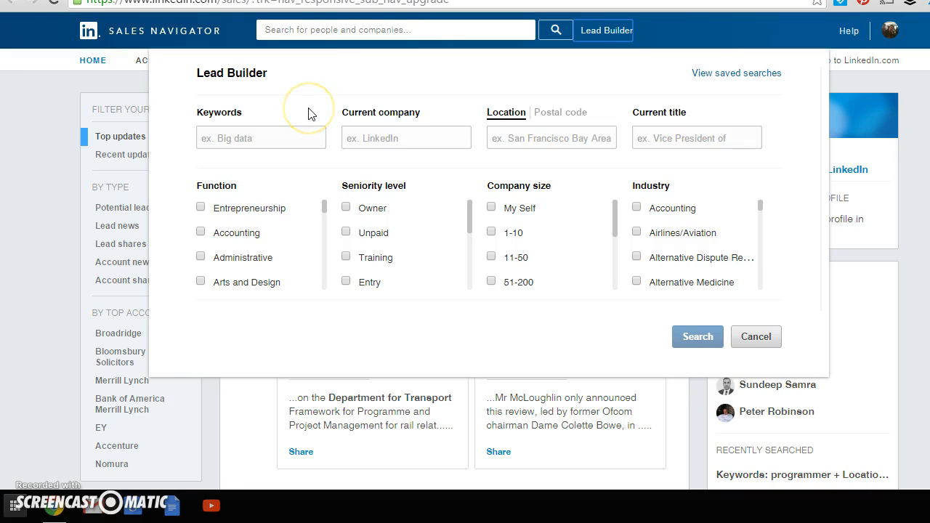
{"action": "mouse_move", "coordinate": [308, 115]}
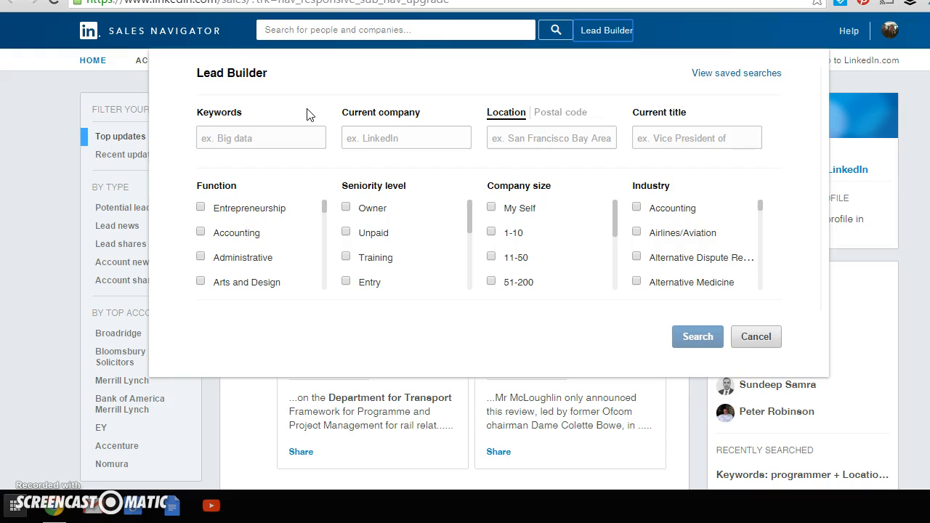
{"action": "left_click", "coordinate": [260, 138]}
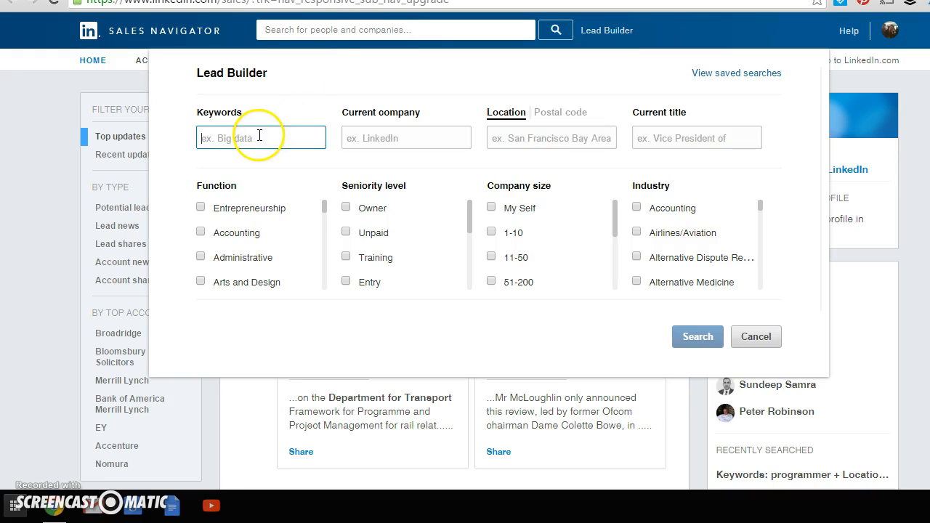
{"action": "type", "text": "c"}
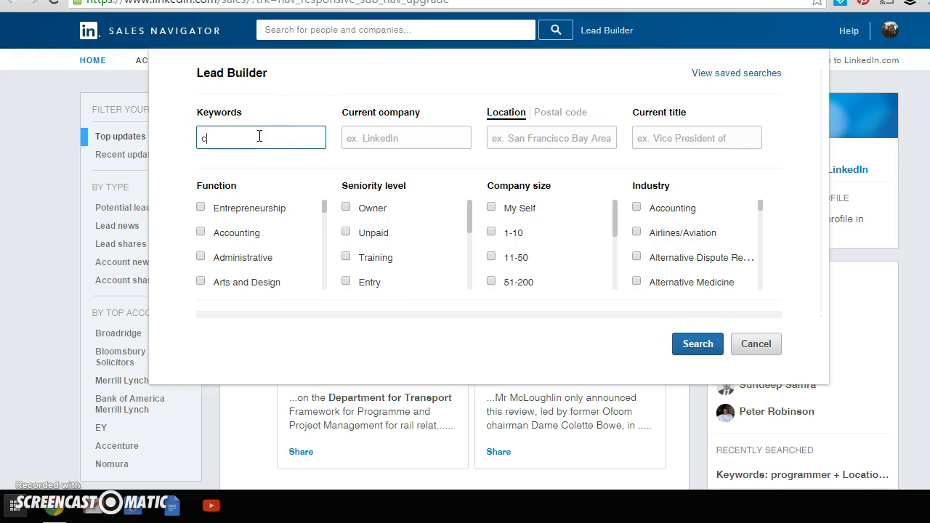
{"action": "type", "text": "omputer"}
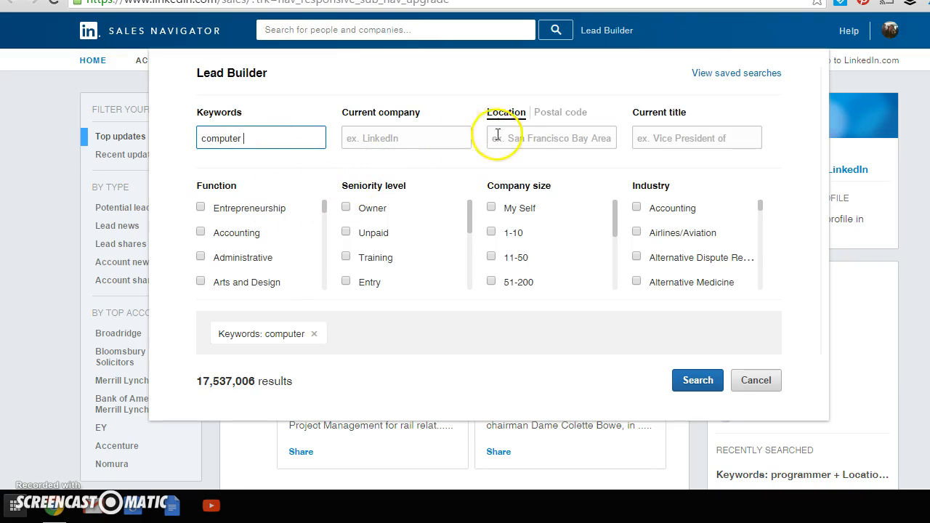
Filter by location London, United Kingdom and company size 'My Self' for 1,229 results.
{"action": "type", "text": "london"}
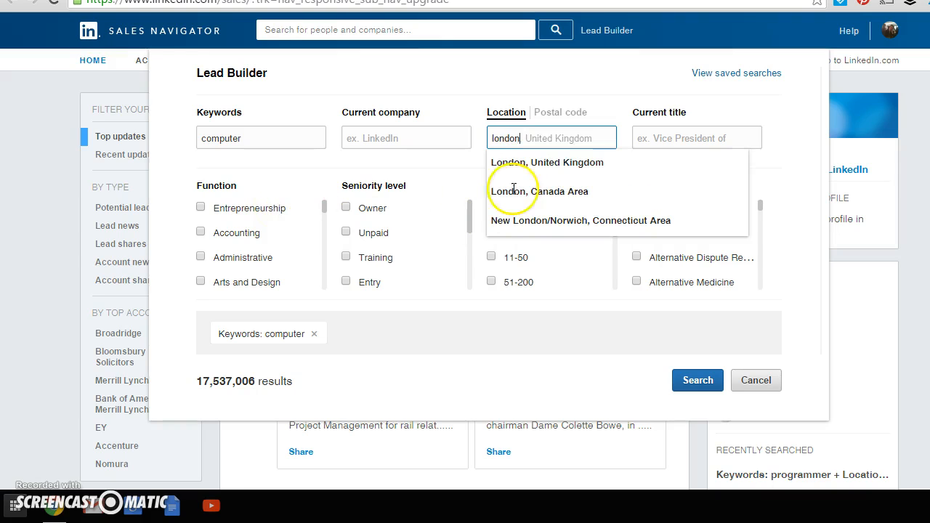
{"action": "left_click", "coordinate": [547, 162]}
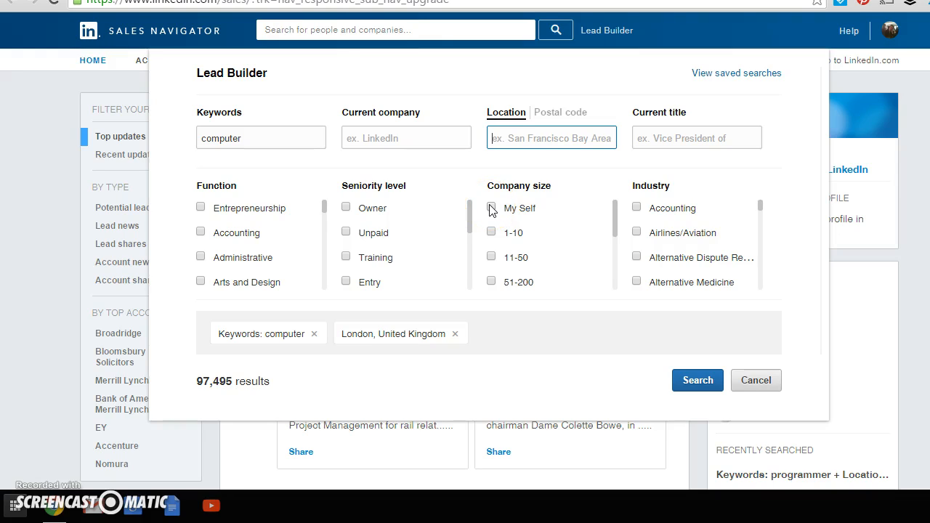
{"action": "left_click", "coordinate": [492, 208]}
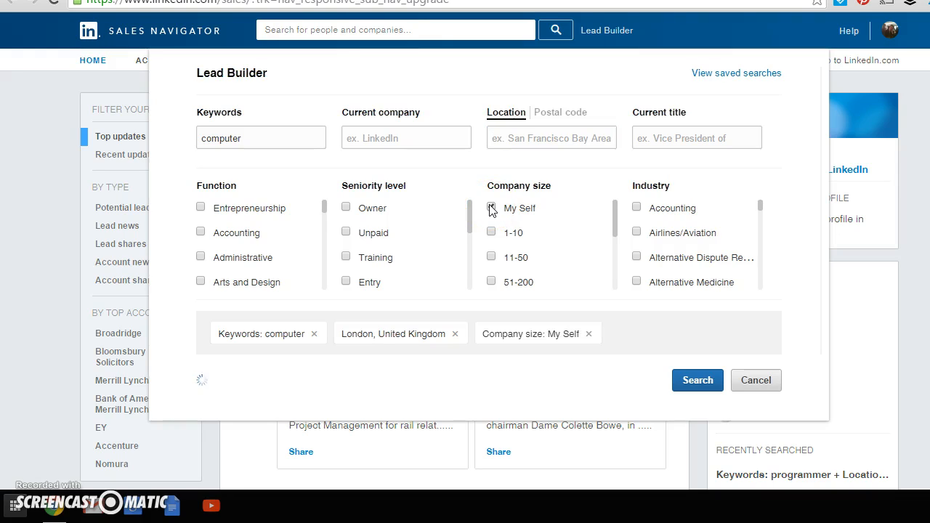
{"action": "left_click", "coordinate": [491, 207]}
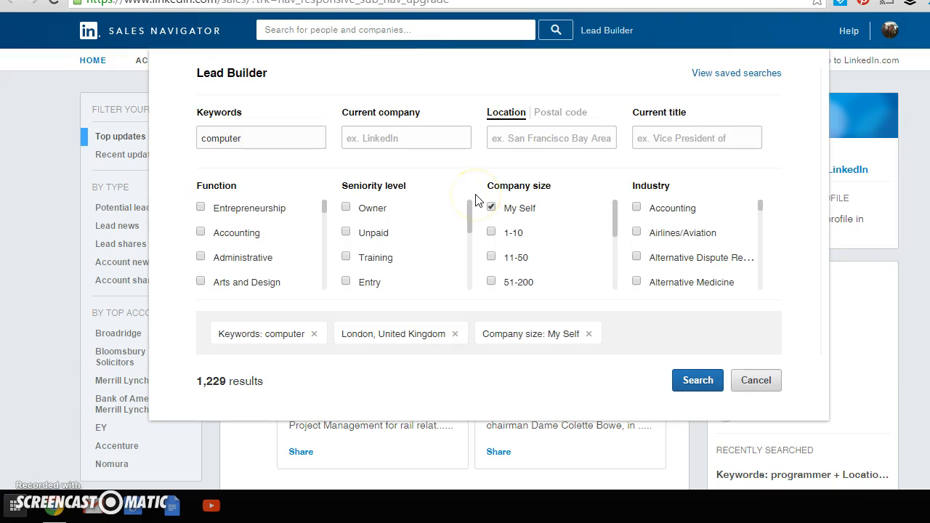
{"action": "mouse_move", "coordinate": [206, 371]}
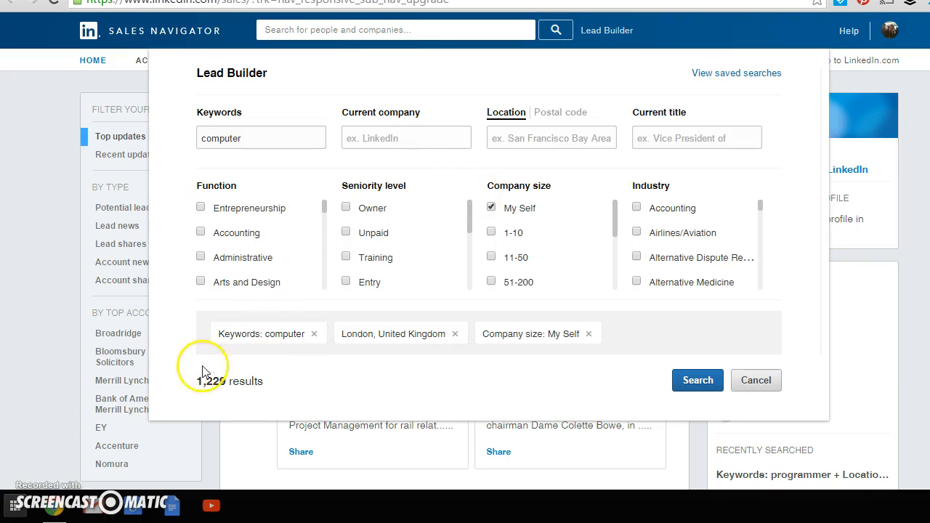
{"action": "mouse_move", "coordinate": [657, 316]}
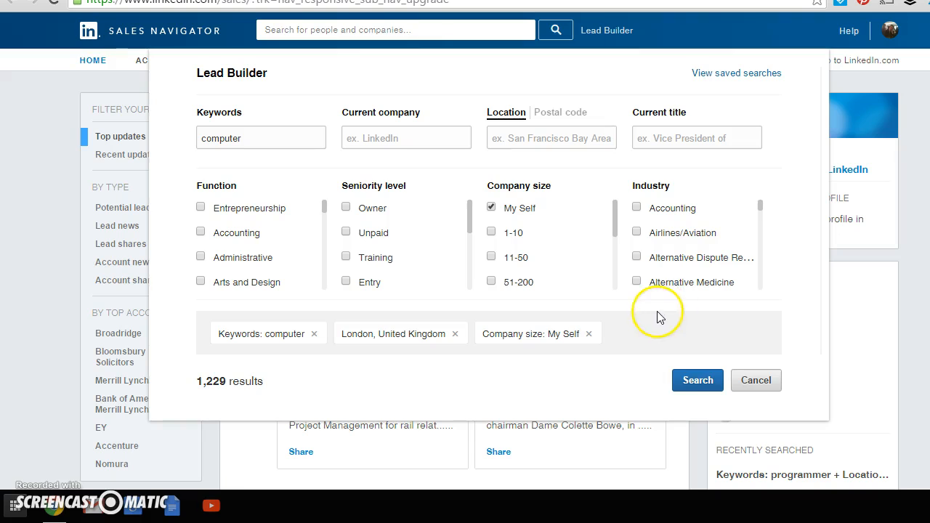
Run the search and remove the '3rd + Everyone Else' and 'Group Members' filters, leaving 64 results.
{"action": "left_click", "coordinate": [697, 380]}
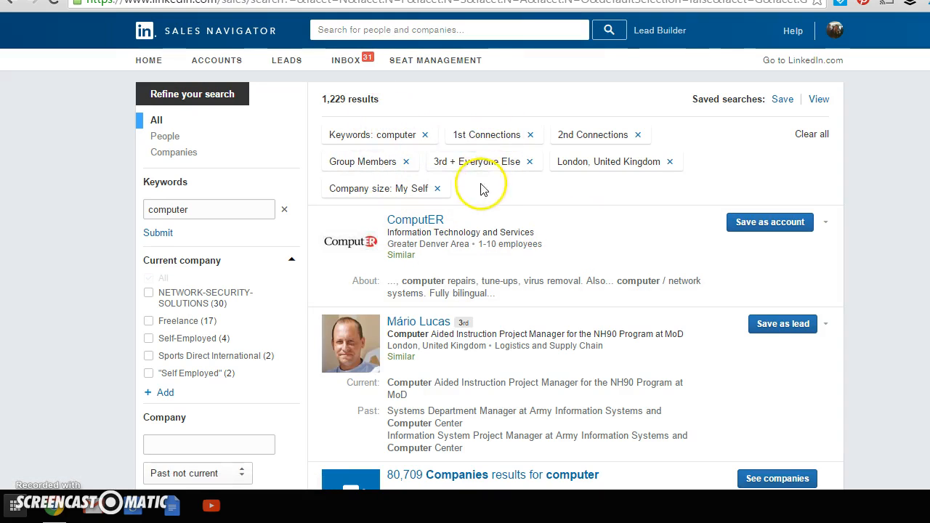
{"action": "mouse_move", "coordinate": [460, 149]}
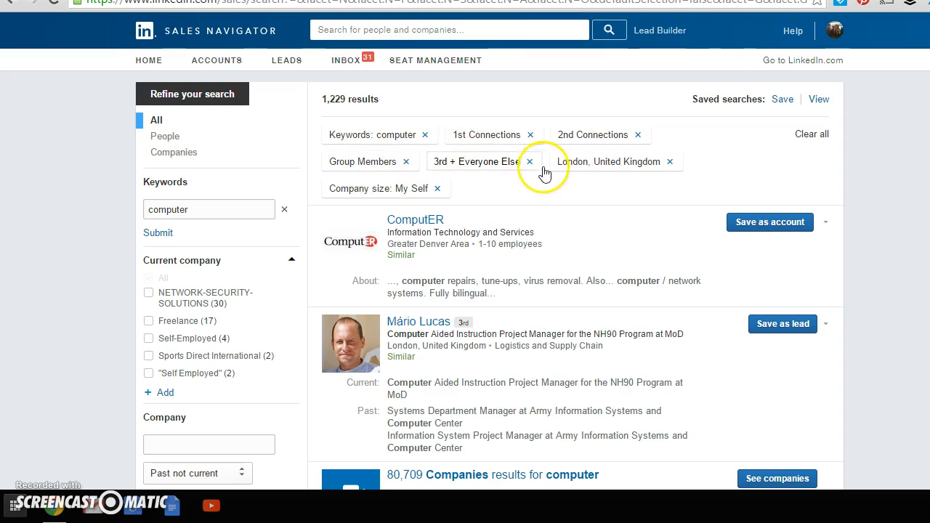
{"action": "left_click", "coordinate": [529, 162]}
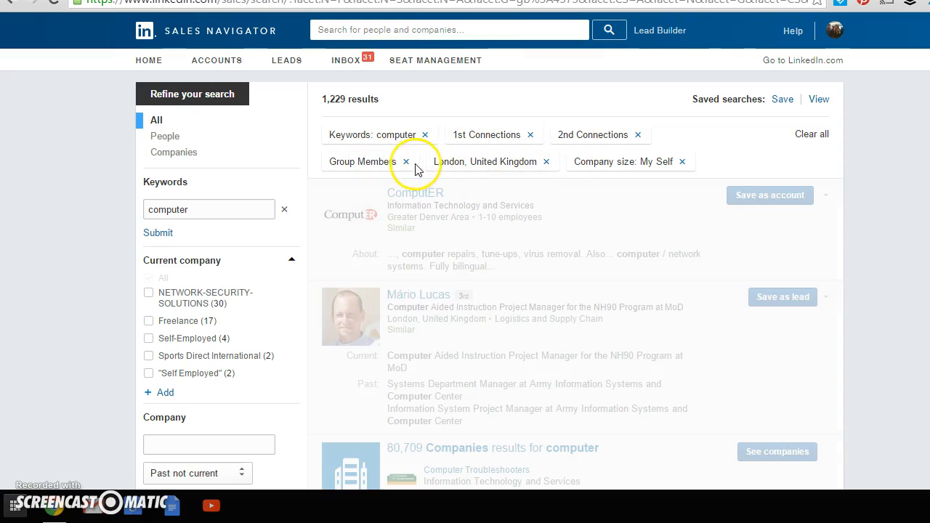
{"action": "left_click", "coordinate": [406, 161]}
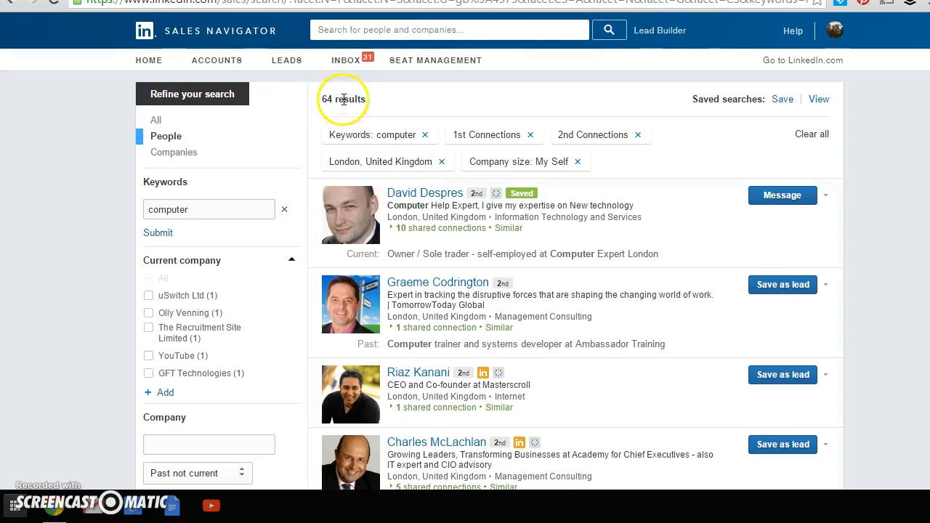
{"action": "scroll", "scroll_direction": "down", "scroll_amount": 3}
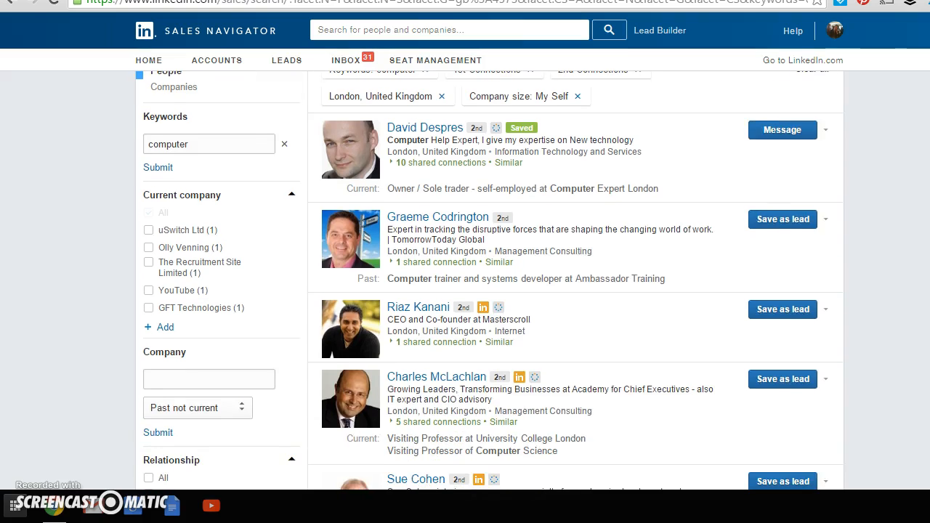
{"action": "scroll", "scroll_direction": "down", "scroll_amount": 3}
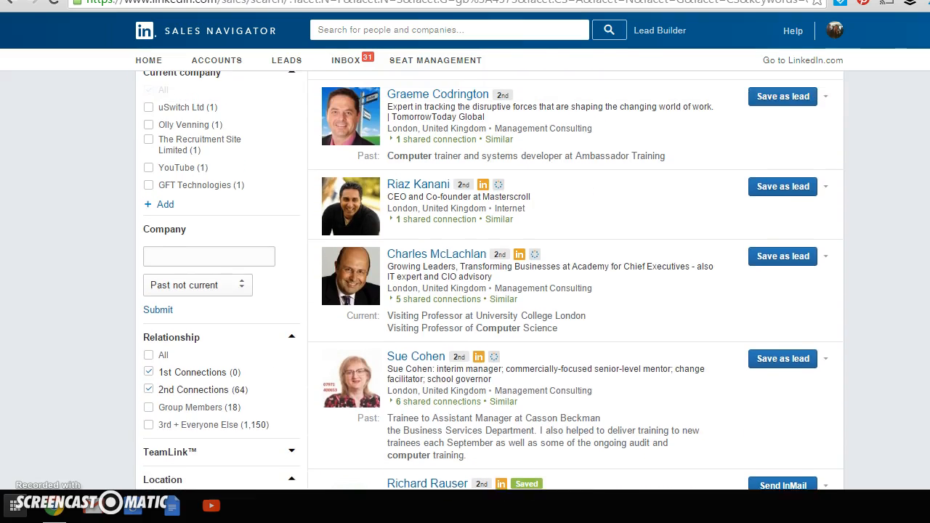
{"action": "scroll", "scroll_direction": "up", "scroll_amount": 3}
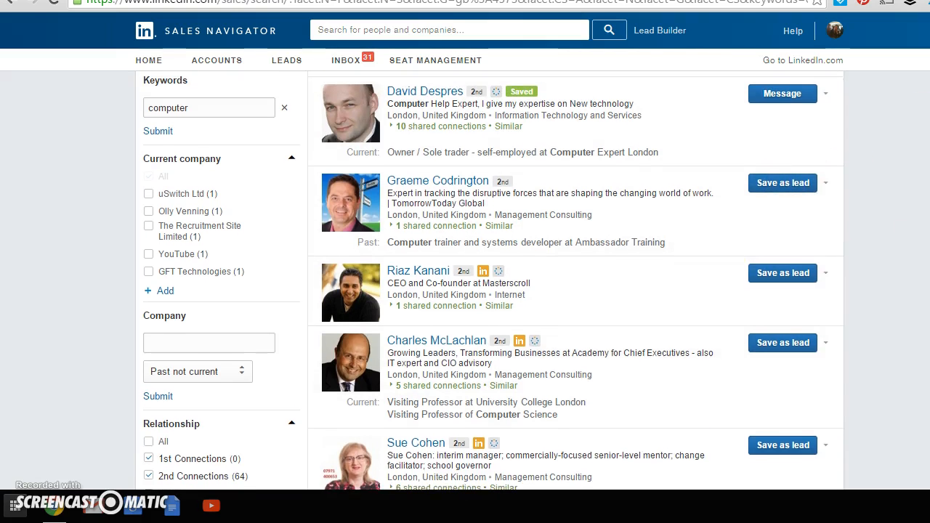
{"action": "scroll", "scroll_direction": "down", "scroll_amount": 3}
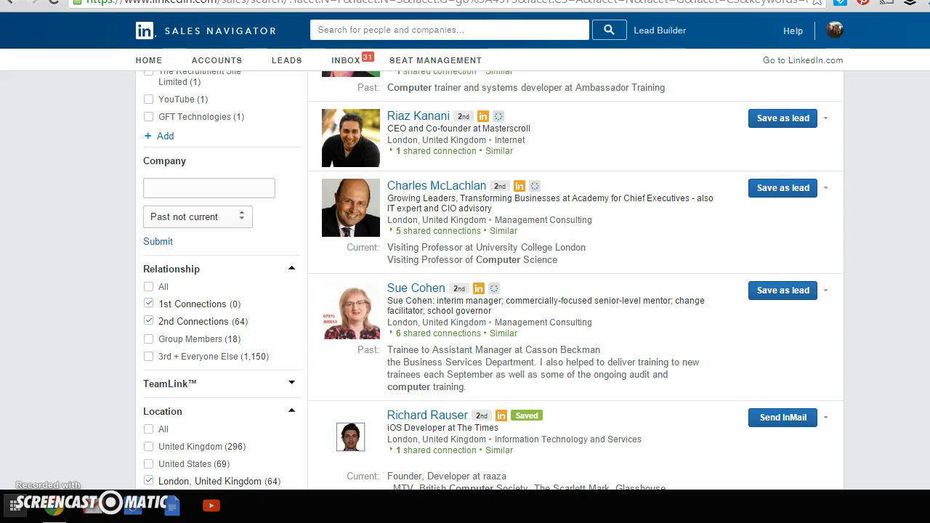
{"action": "mouse_move", "coordinate": [768, 180]}
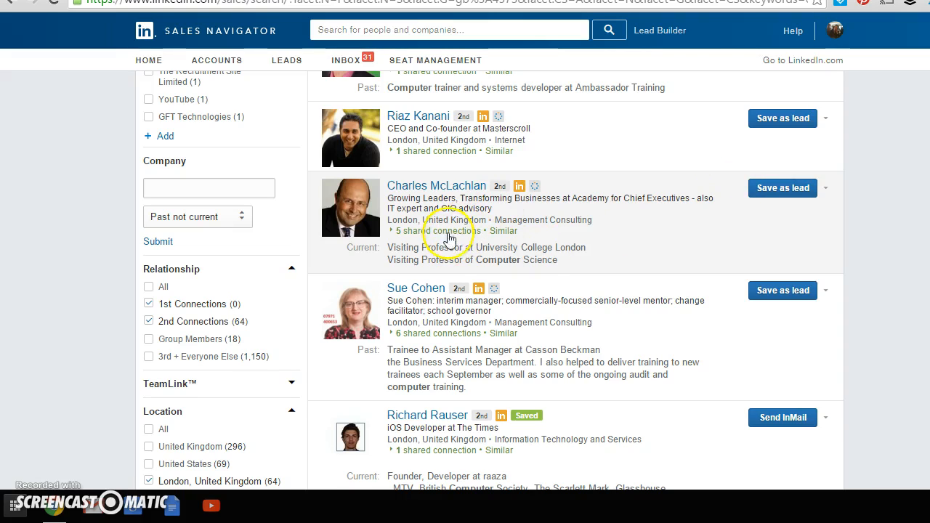
Expand the fourth lead's '5 shared connections' and browse the results list.
{"action": "left_click", "coordinate": [436, 230]}
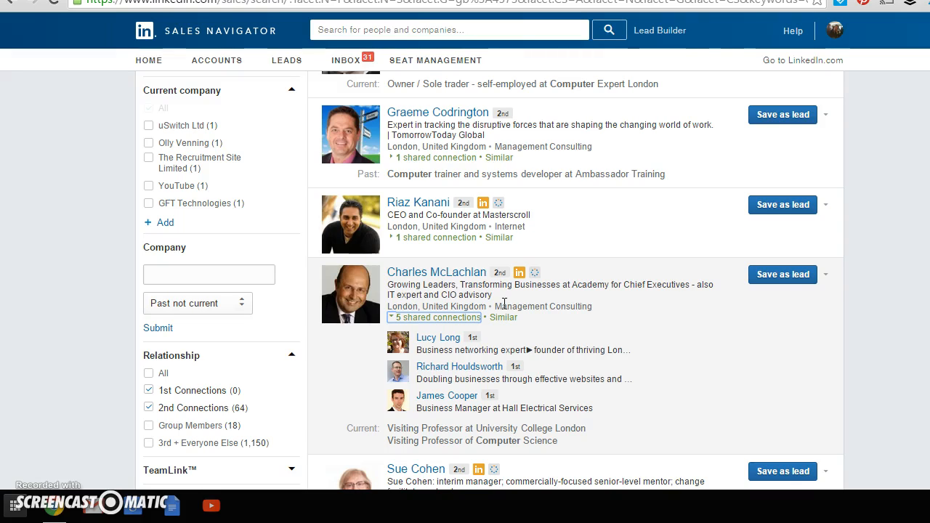
{"action": "mouse_move", "coordinate": [729, 273]}
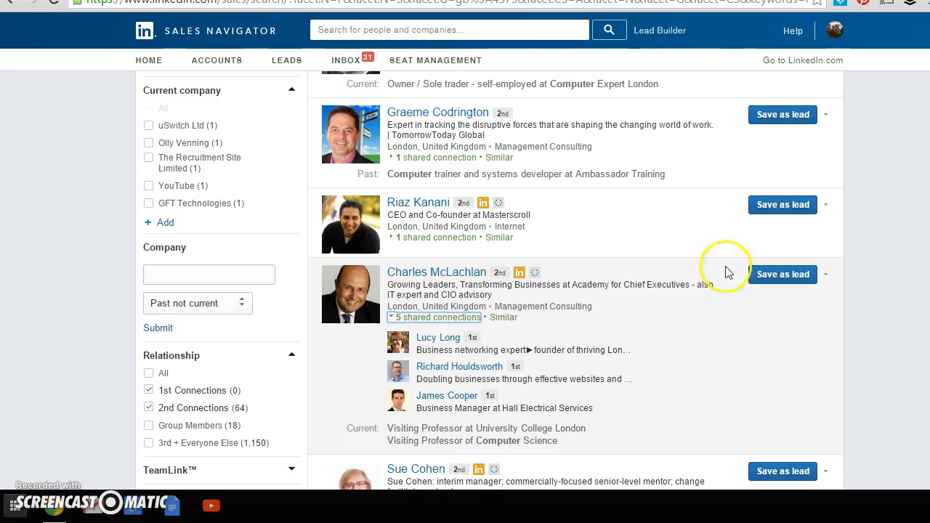
{"action": "scroll", "scroll_direction": "down", "scroll_amount": 3}
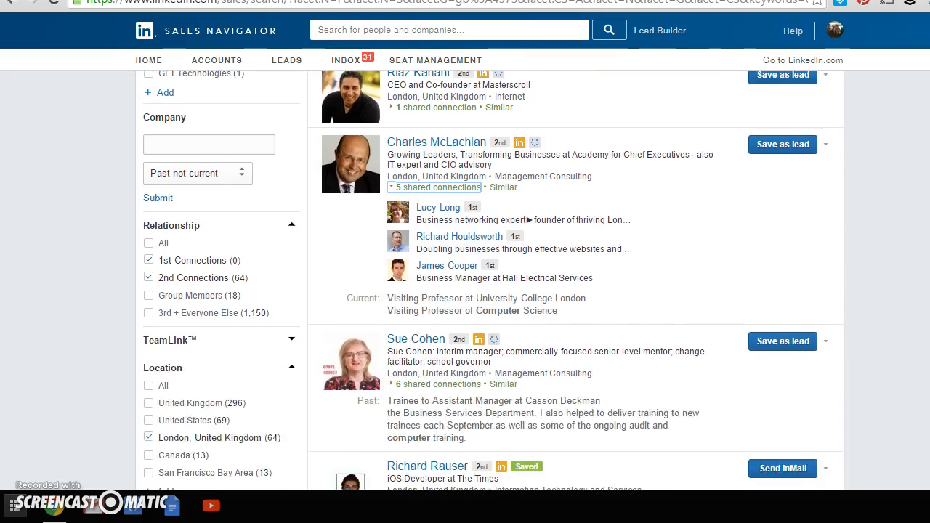
{"action": "scroll", "scroll_direction": "up", "scroll_amount": 3}
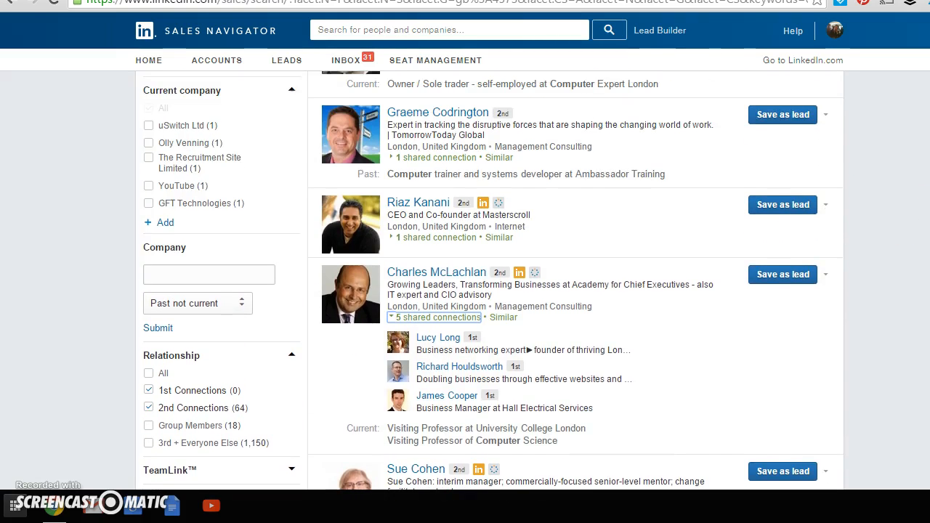
{"action": "scroll", "scroll_direction": "up", "scroll_amount": 3}
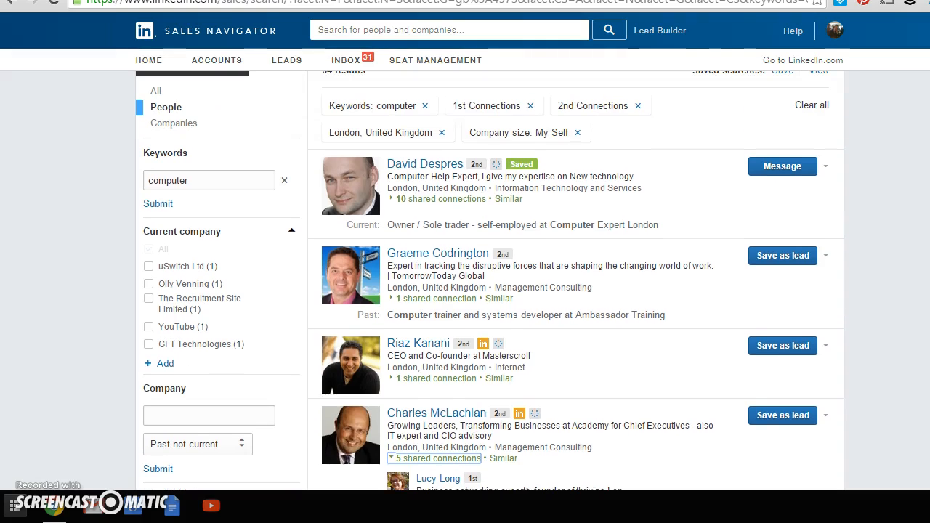
{"action": "scroll", "scroll_direction": "down", "scroll_amount": 3}
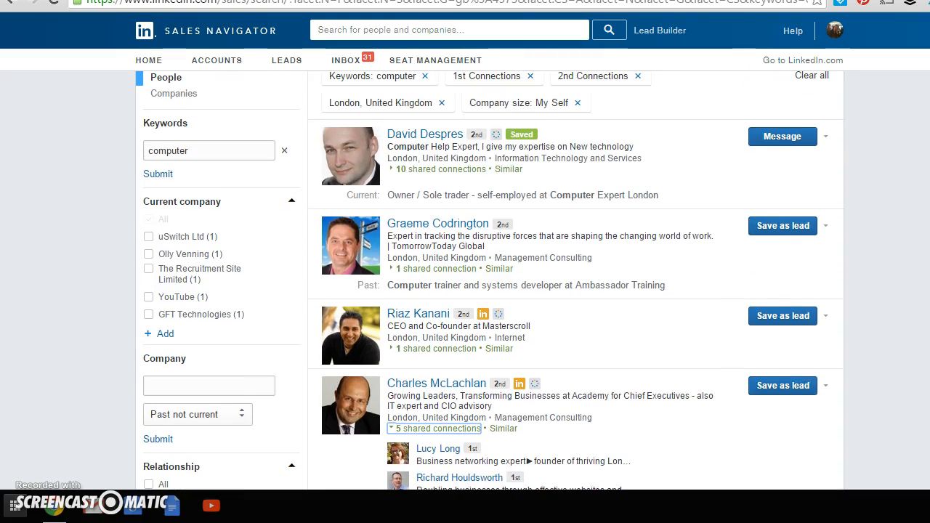
{"action": "scroll", "scroll_direction": "down", "scroll_amount": 3}
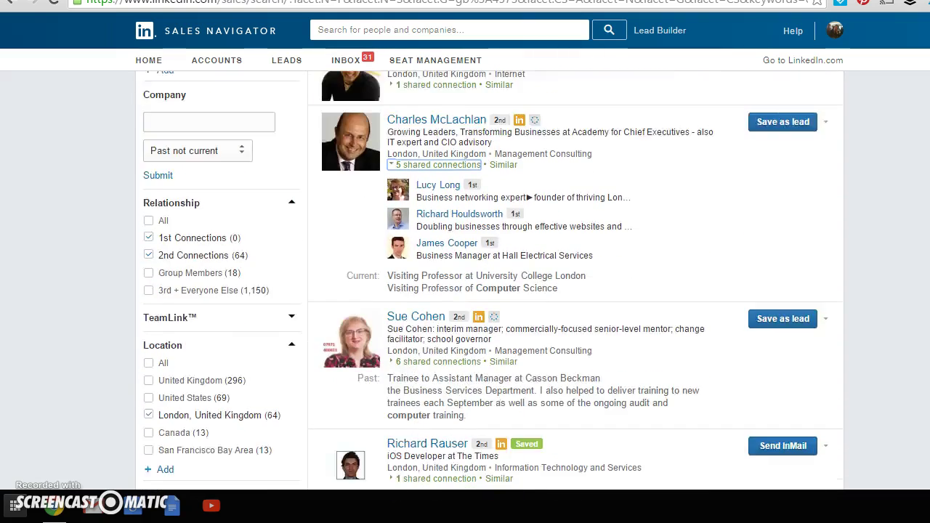
{"action": "scroll", "scroll_direction": "up", "scroll_amount": 3}
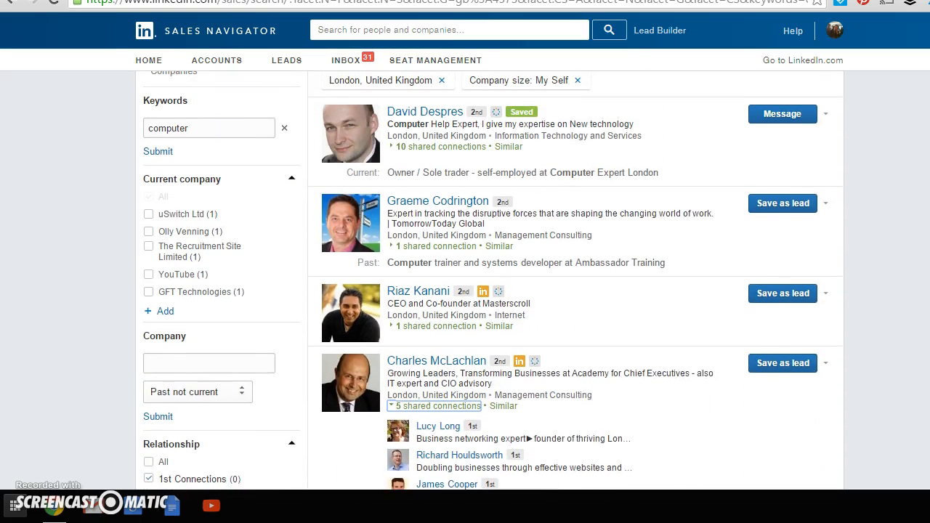
{"action": "scroll", "scroll_direction": "up", "scroll_amount": 3}
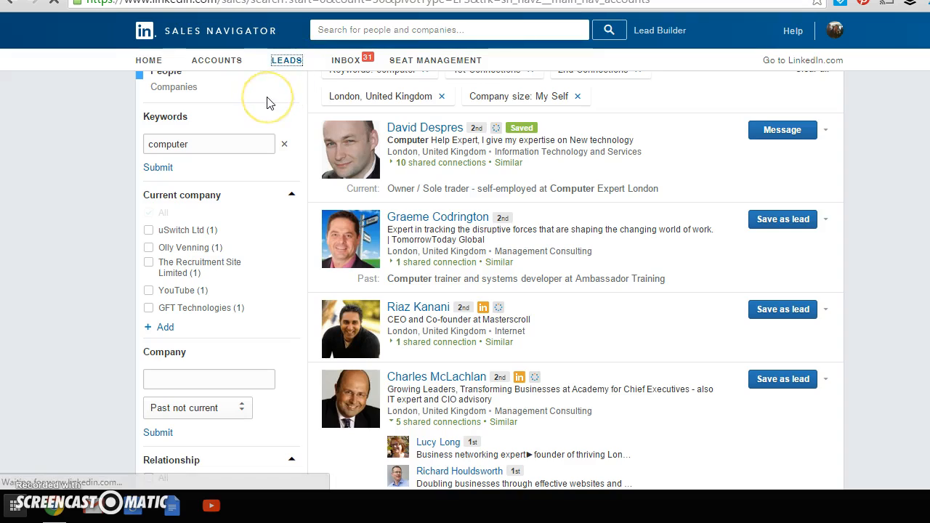
{"action": "left_click", "coordinate": [286, 61]}
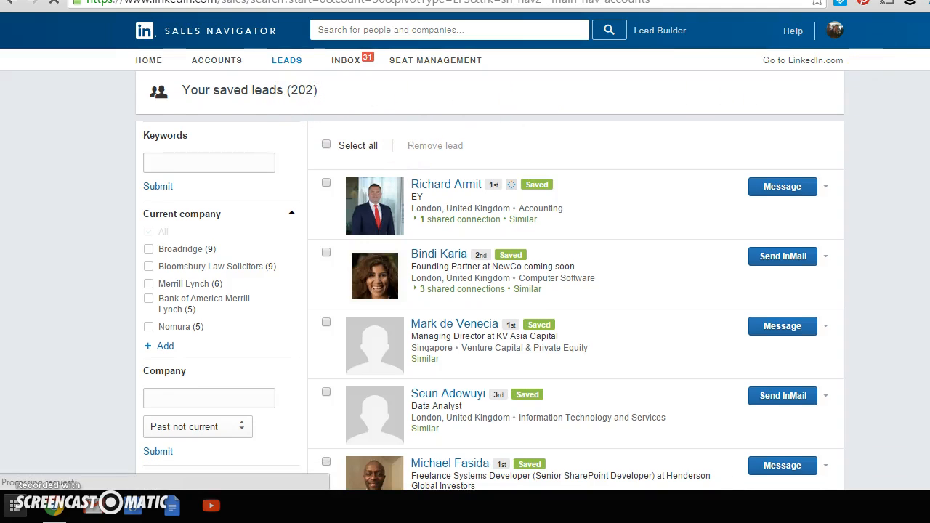
{"action": "scroll", "scroll_direction": "down", "scroll_amount": 3}
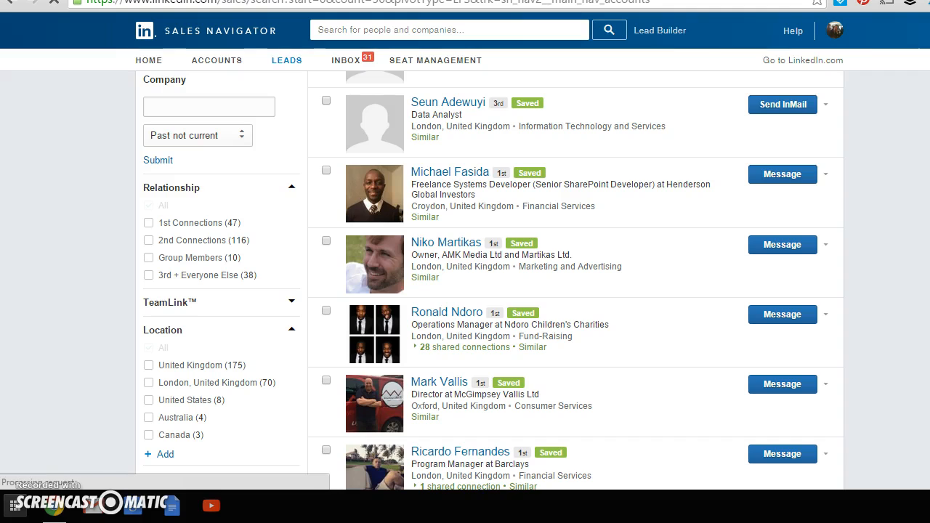
{"action": "scroll", "scroll_direction": "down", "scroll_amount": 3}
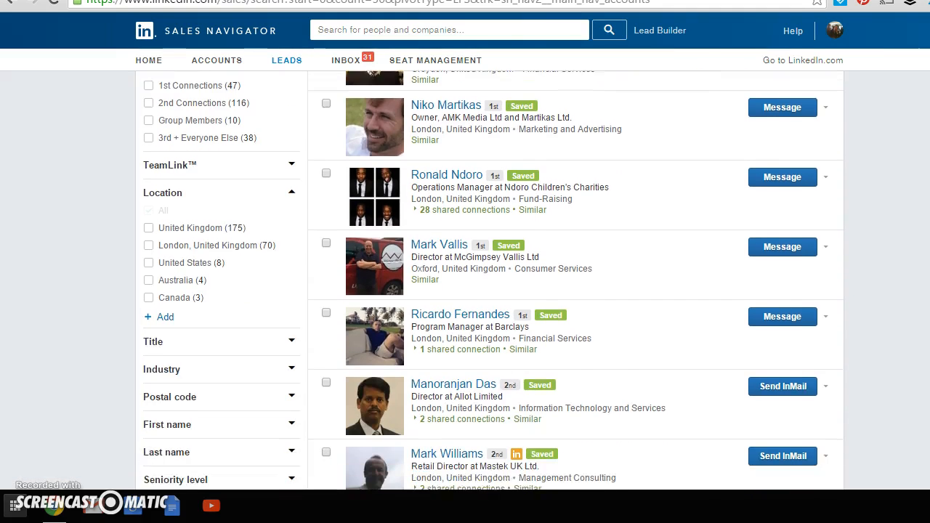
{"action": "scroll", "scroll_direction": "down", "scroll_amount": 3}
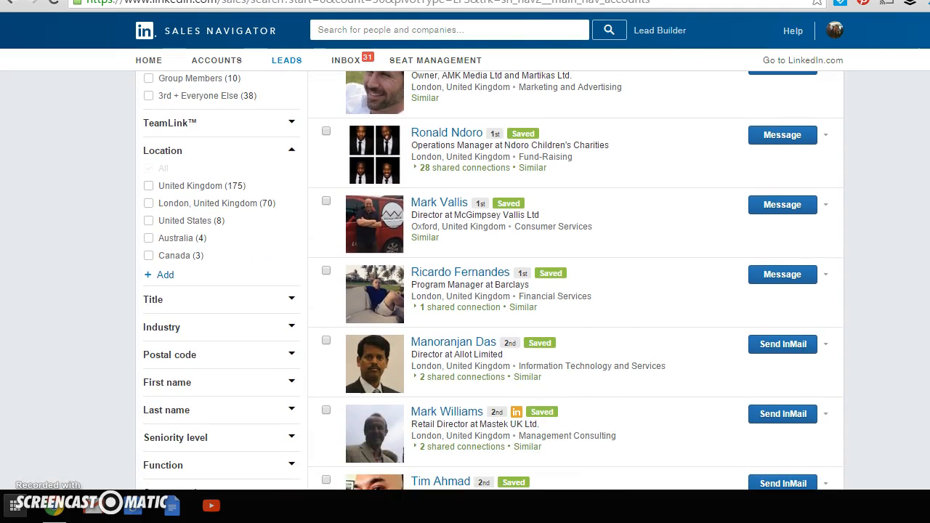
{"action": "scroll", "scroll_direction": "down", "scroll_amount": 3}
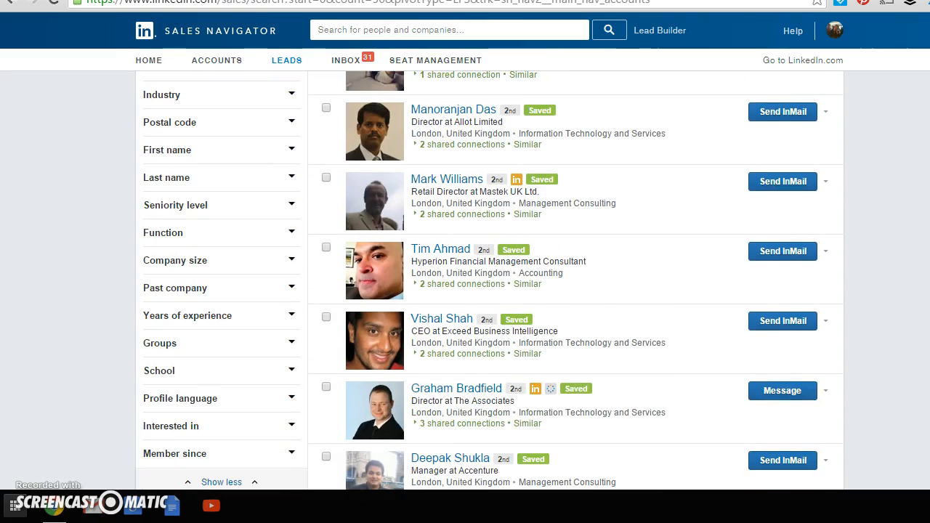
{"action": "scroll", "scroll_direction": "down", "scroll_amount": 3}
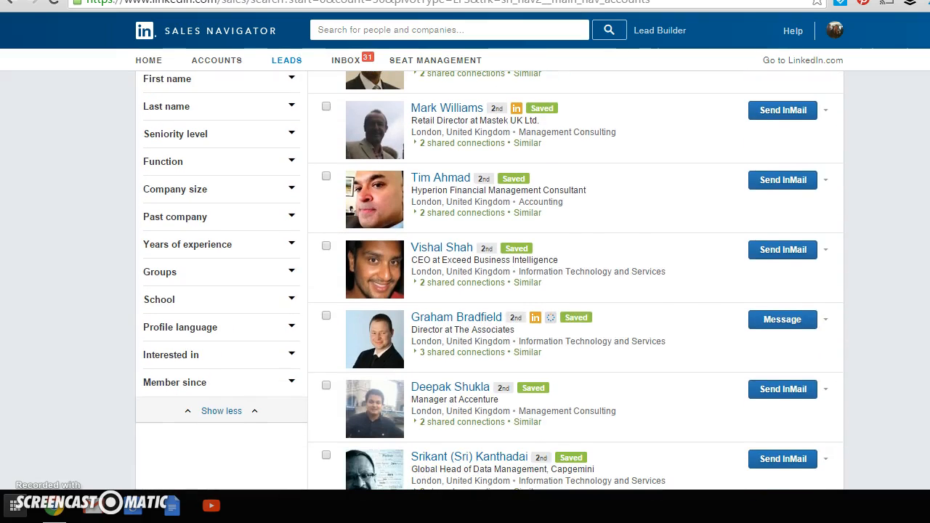
{"action": "scroll", "scroll_direction": "up", "scroll_amount": 3}
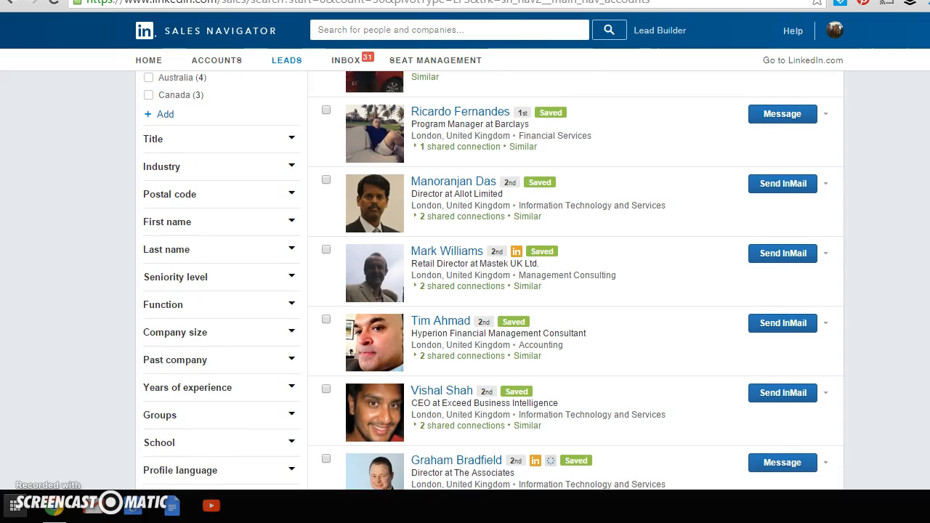
{"action": "scroll", "scroll_direction": "up", "scroll_amount": 3}
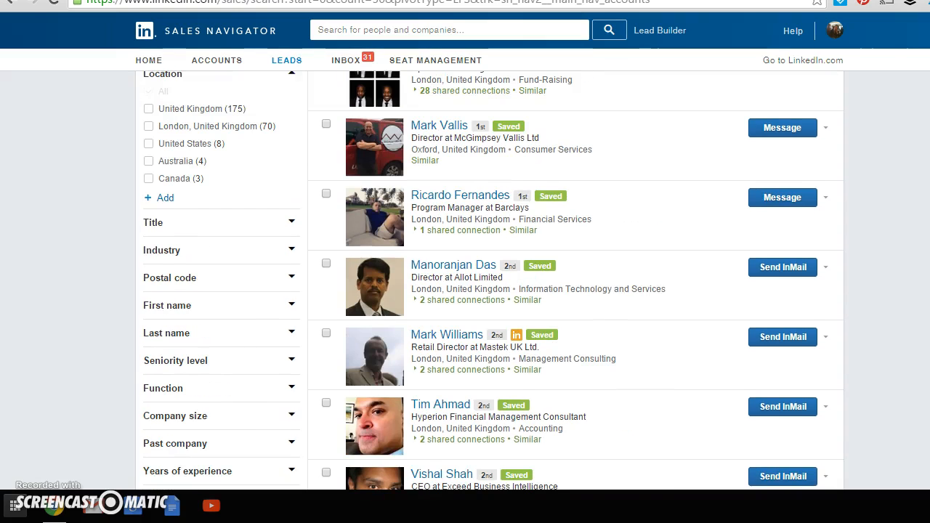
{"action": "scroll", "scroll_direction": "down", "scroll_amount": 3}
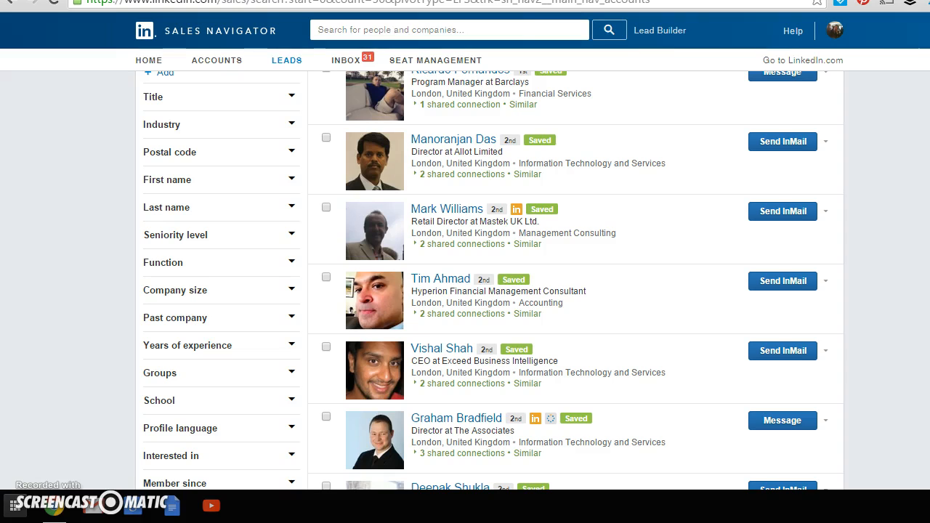
{"action": "scroll", "scroll_direction": "down", "scroll_amount": 3}
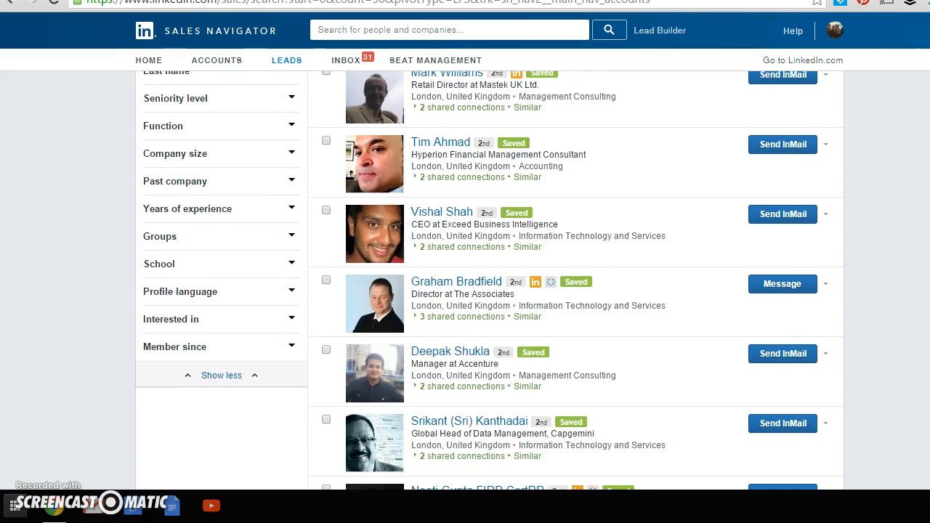
{"action": "scroll", "scroll_direction": "down", "scroll_amount": 3}
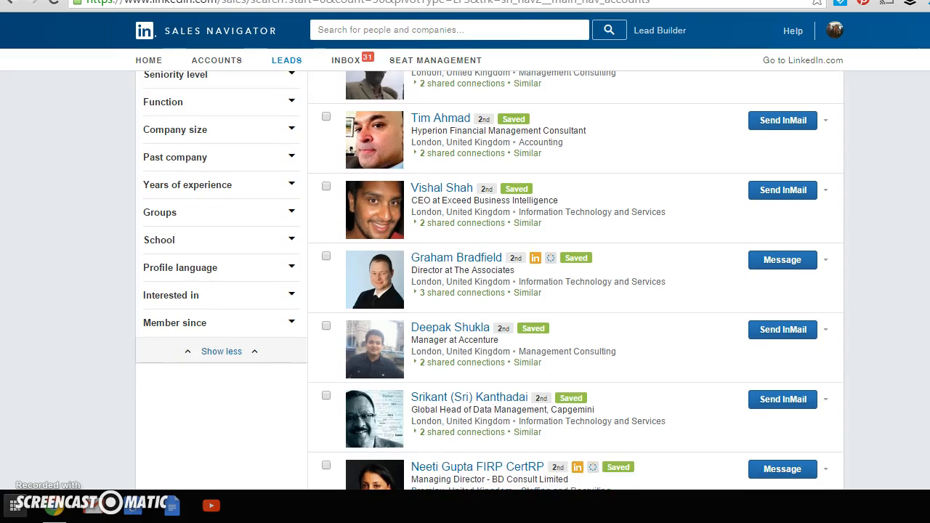
{"action": "scroll", "scroll_direction": "down", "scroll_amount": 3}
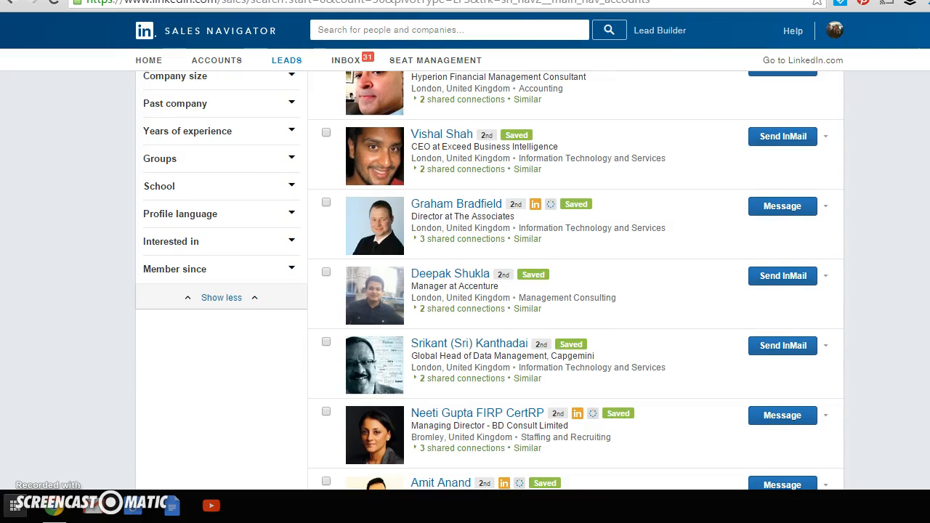
{"action": "scroll", "scroll_direction": "down", "scroll_amount": 3}
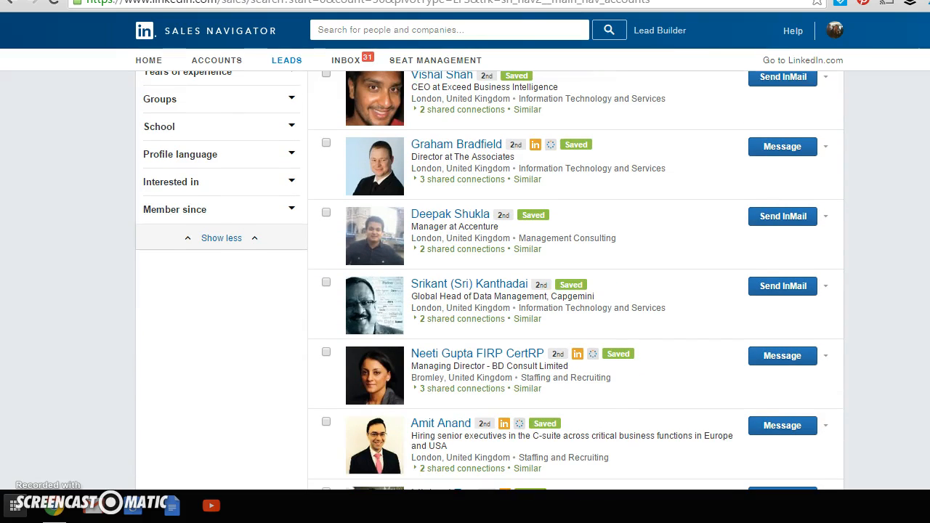
{"action": "scroll", "scroll_direction": "down", "scroll_amount": 3}
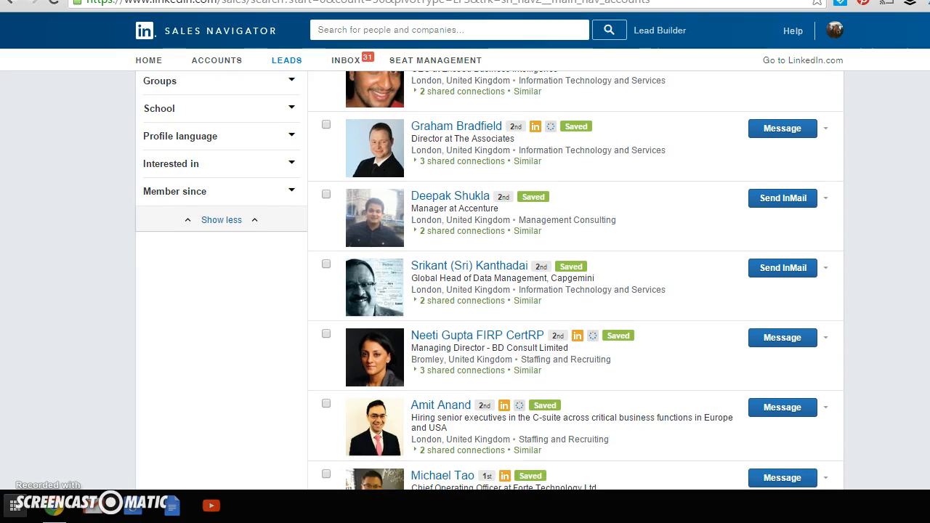
{"action": "scroll", "scroll_direction": "down", "scroll_amount": 3}
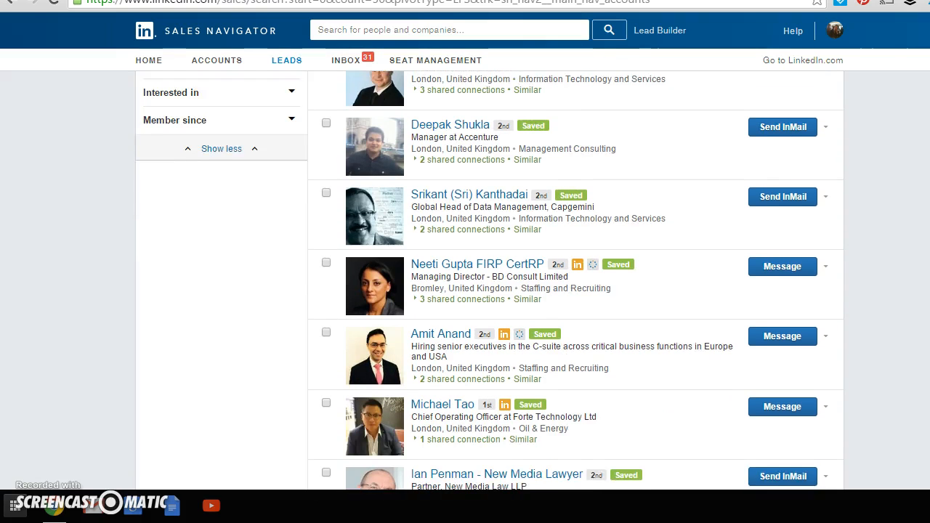
{"action": "scroll", "scroll_direction": "down", "scroll_amount": 3}
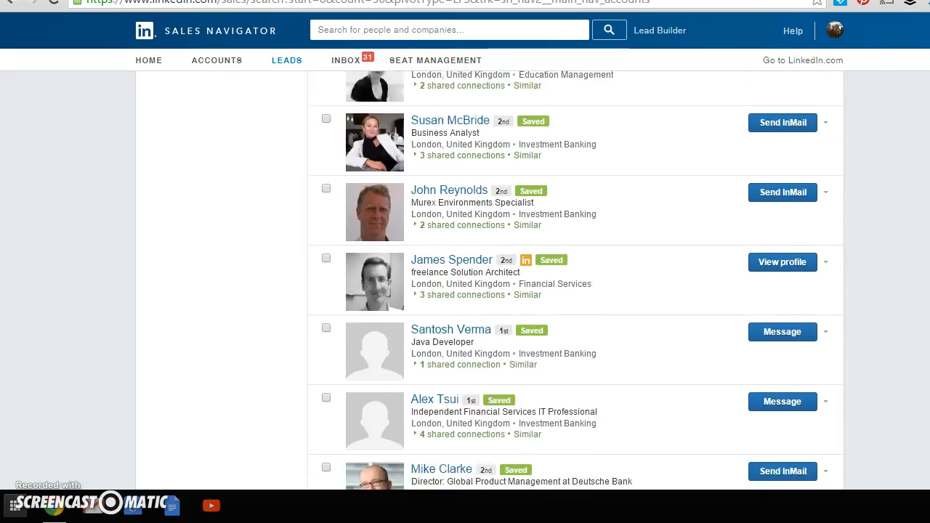
{"action": "scroll", "scroll_direction": "down", "scroll_amount": 3}
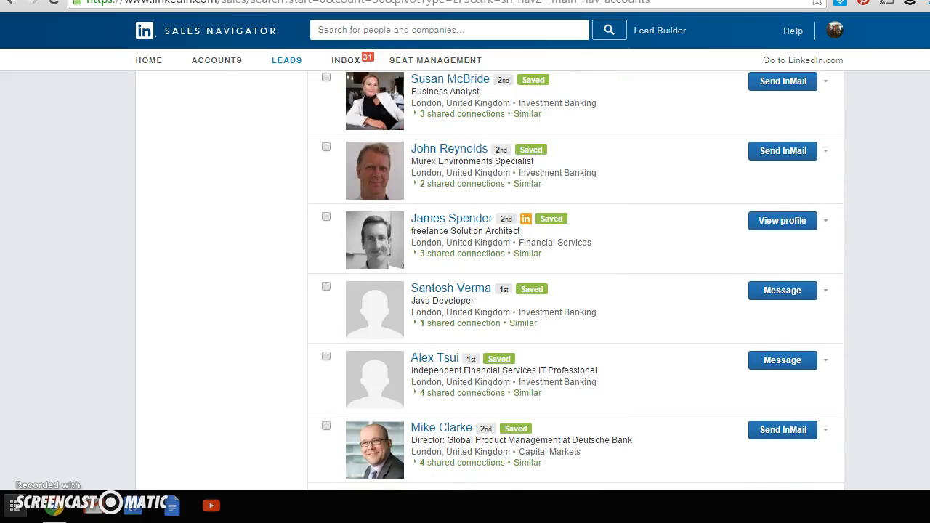
{"action": "scroll", "scroll_direction": "up", "scroll_amount": 3}
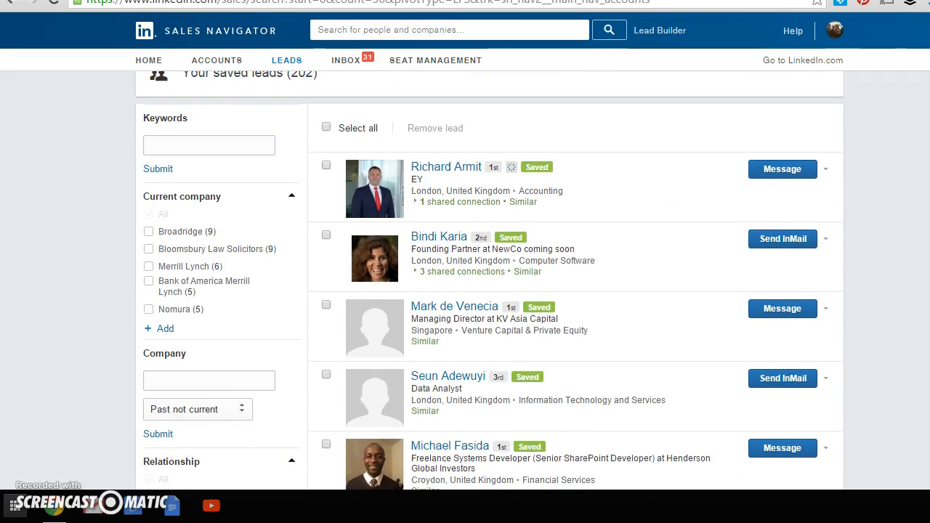
{"action": "scroll", "scroll_direction": "up", "scroll_amount": 3}
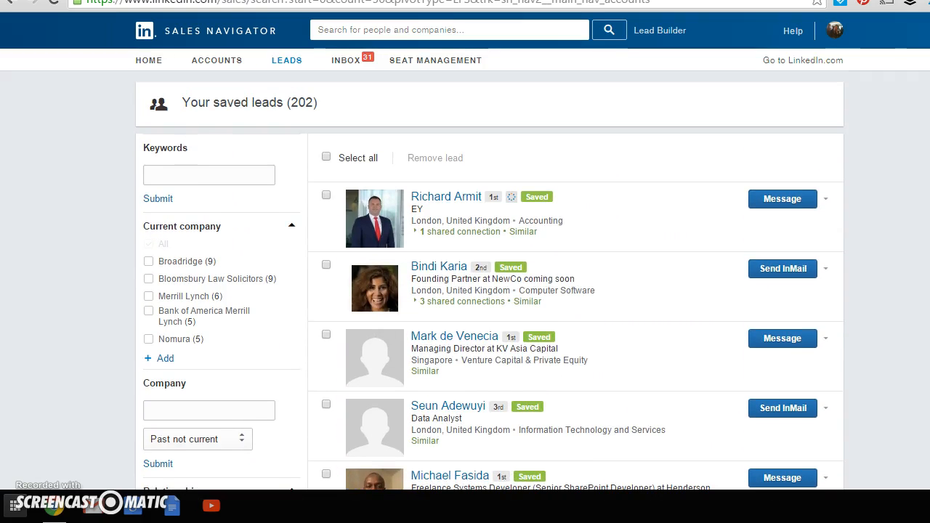
{"action": "mouse_move", "coordinate": [754, 103]}
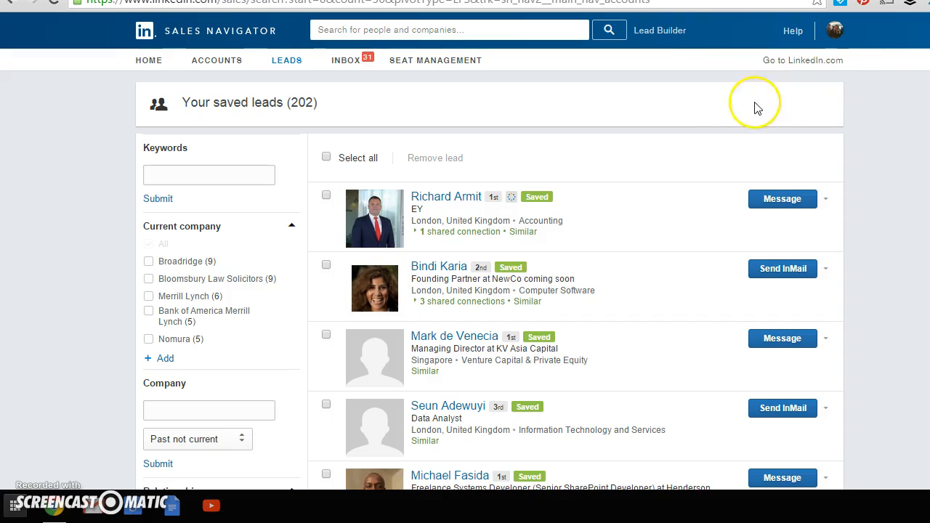
{"action": "mouse_move", "coordinate": [687, 111]}
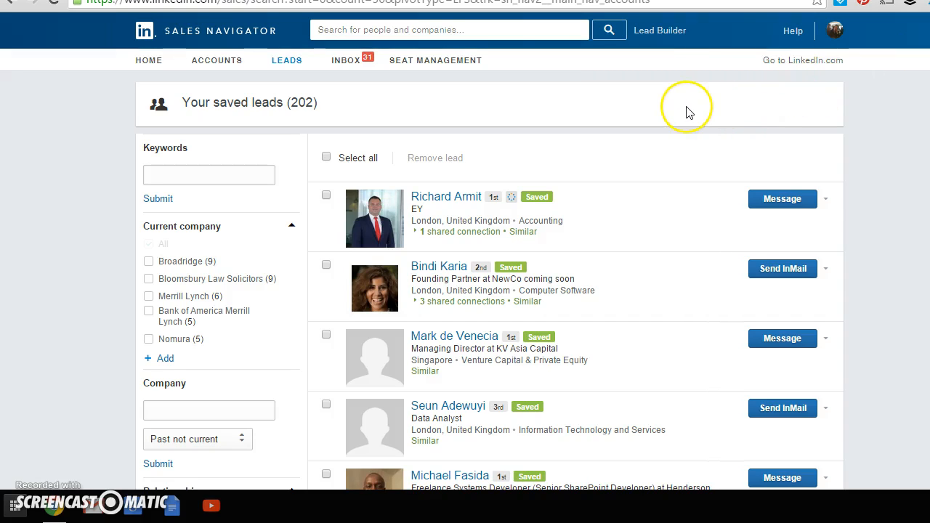
{"action": "mouse_move", "coordinate": [676, 115]}
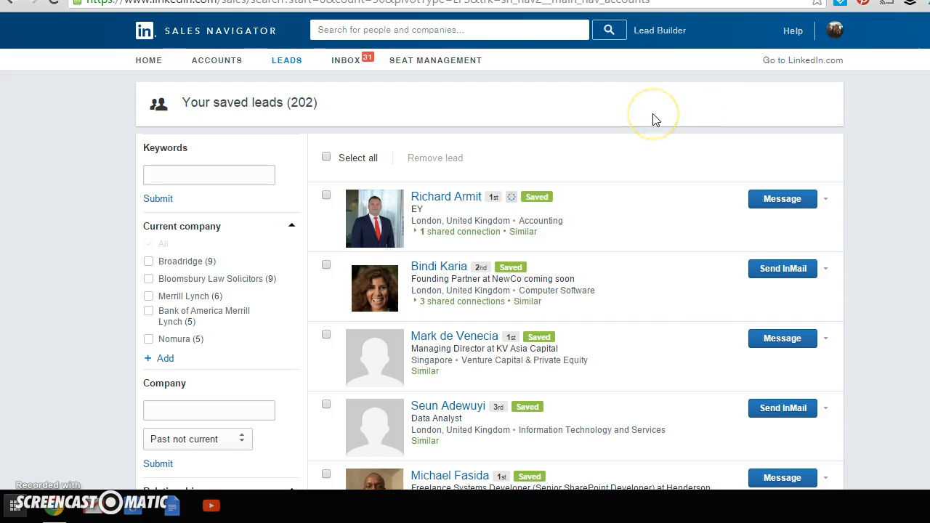
{"action": "mouse_move", "coordinate": [653, 118]}
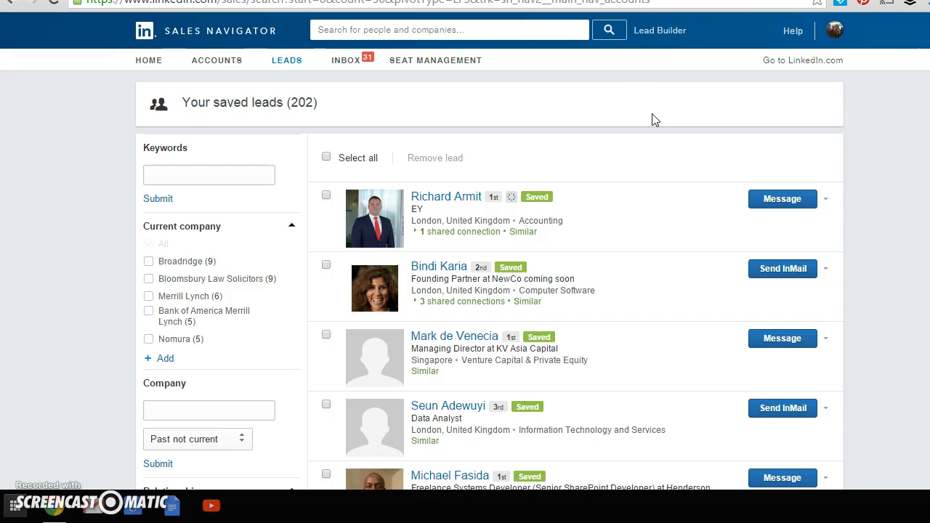
{"action": "mouse_move", "coordinate": [618, 121]}
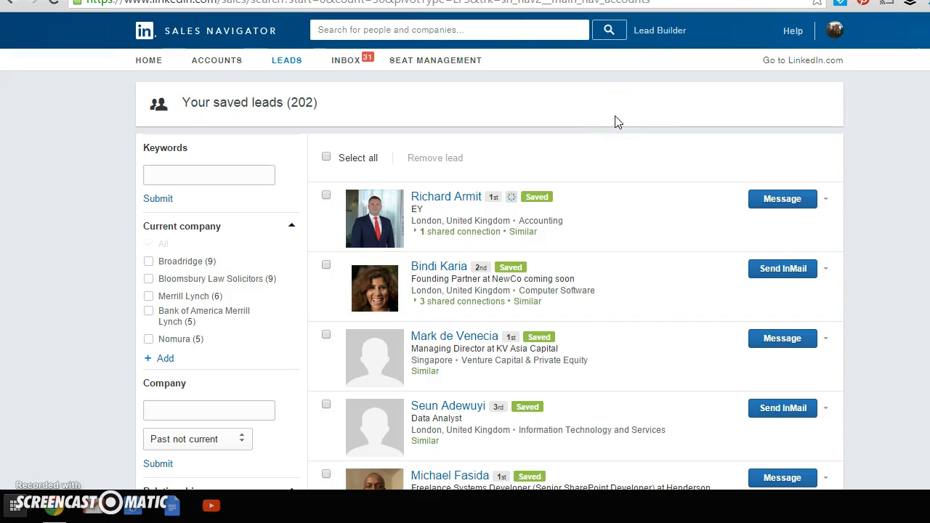